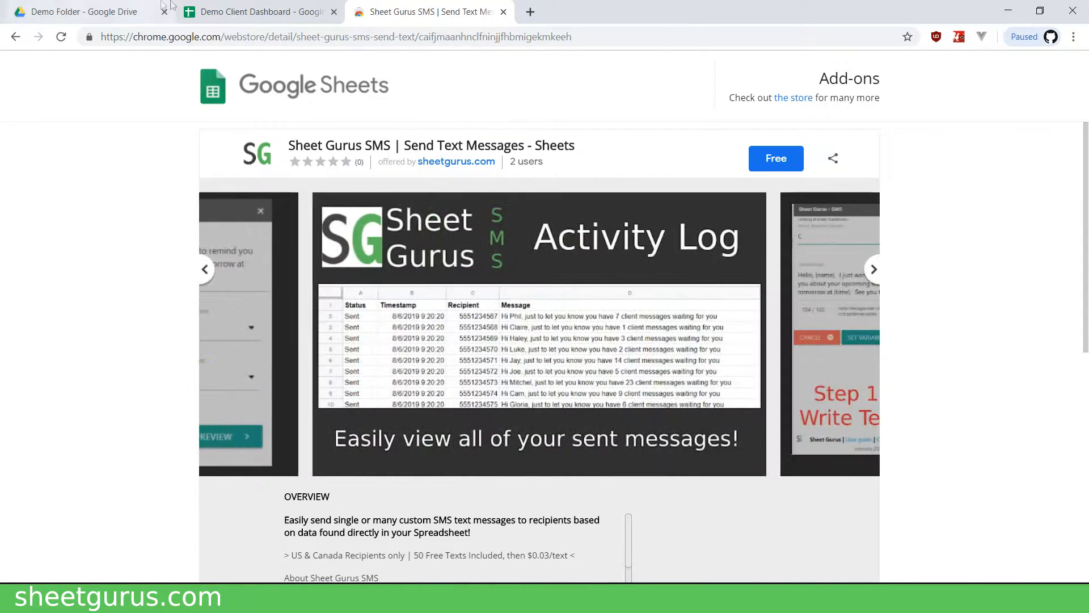
Install the Sheet Gurus SMS add-on free from its Chrome Web Store page.
{"action": "left_click", "coordinate": [258, 11]}
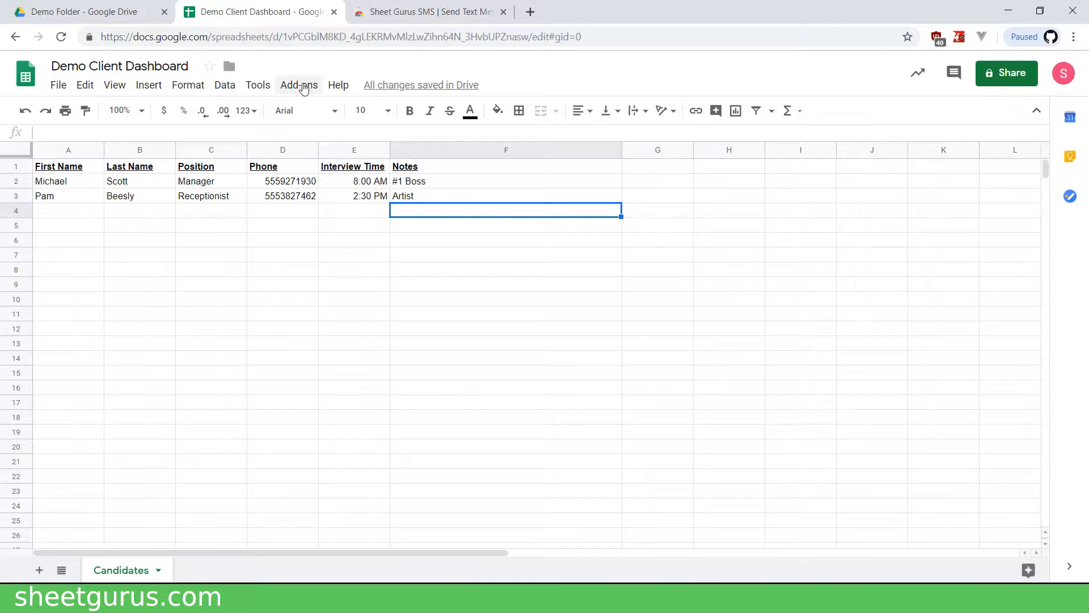
{"action": "left_click", "coordinate": [298, 85]}
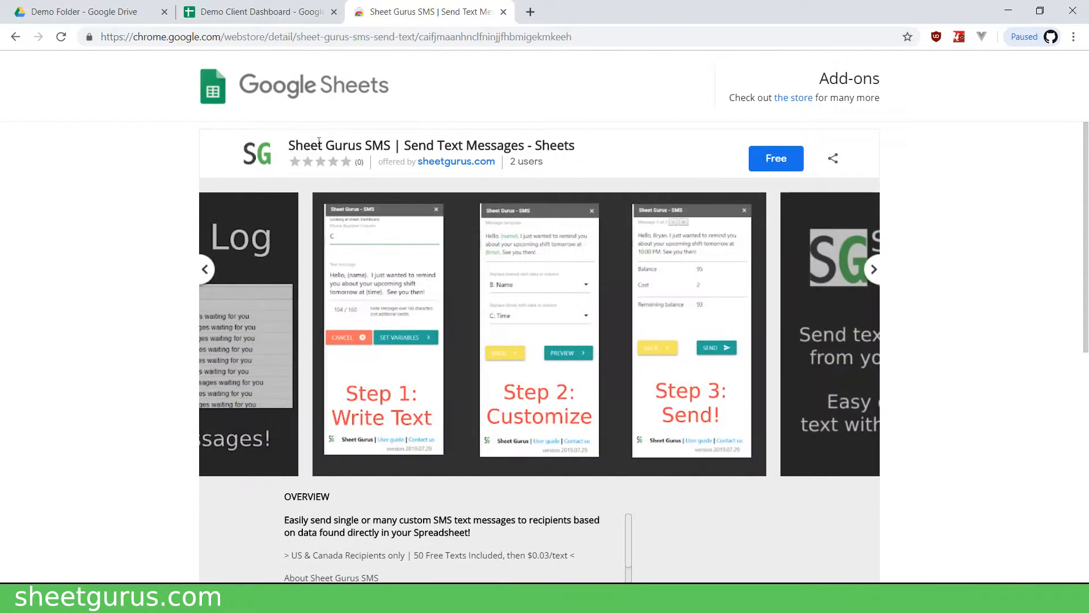
{"action": "mouse_move", "coordinate": [623, 95]}
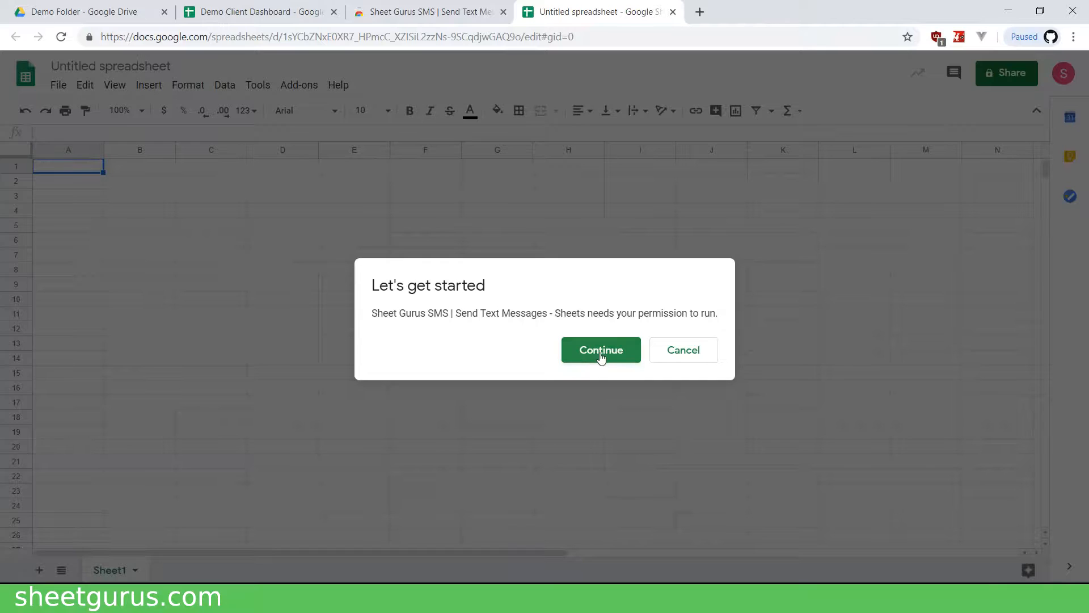
Continue the authorisation and choose the Google account in the sign-in window.
{"action": "left_click", "coordinate": [600, 349]}
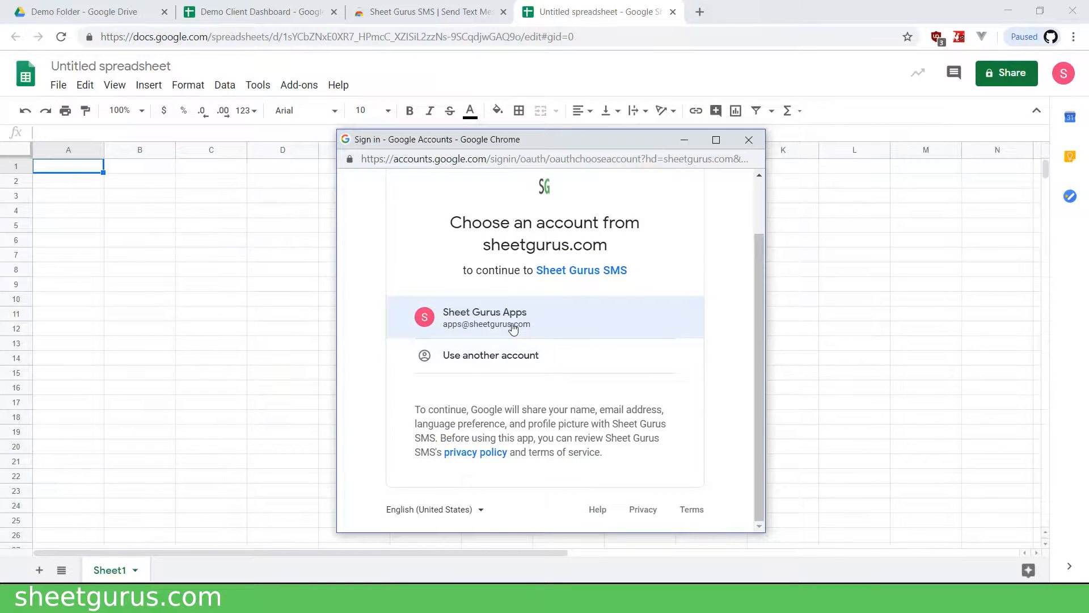
{"action": "left_click", "coordinate": [484, 317]}
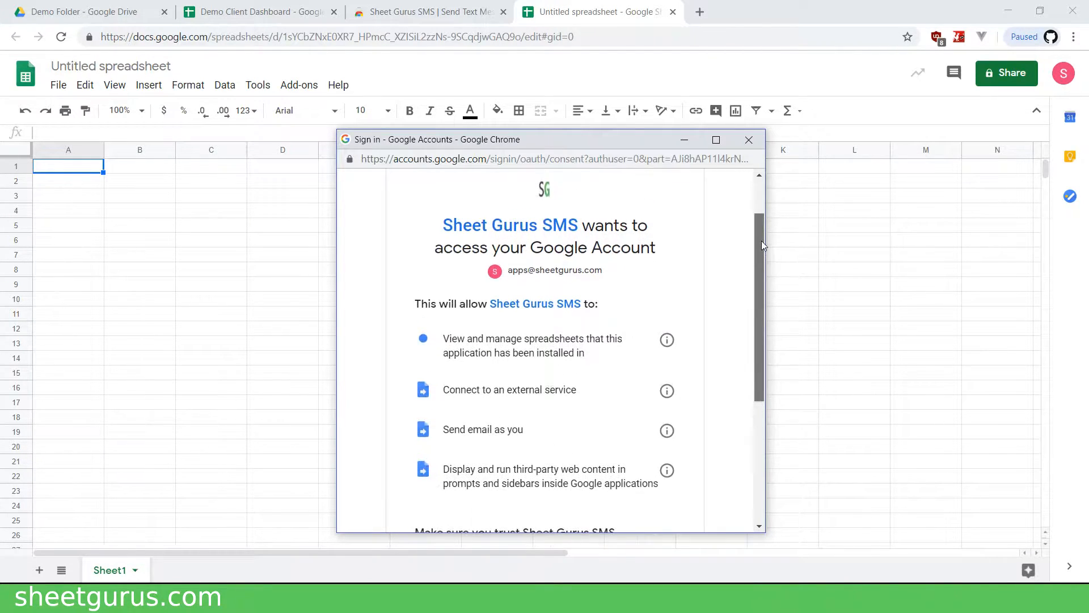
Review the access permissions Sheet Gurus SMS requests before allowing them.
{"action": "scroll", "scroll_direction": "down", "scroll_amount": 3}
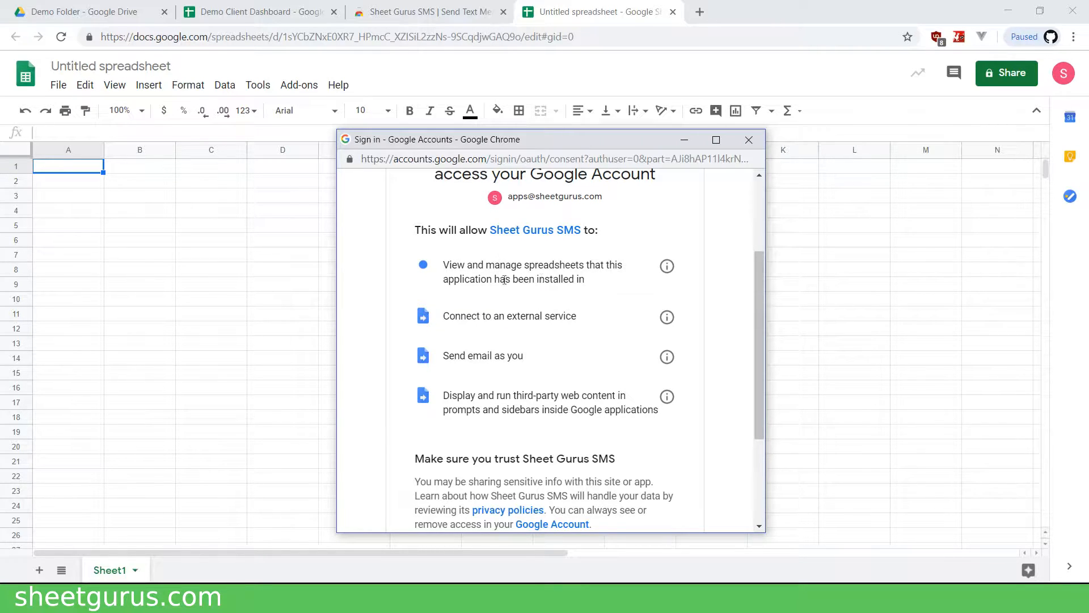
{"action": "left_click_drag", "start_coordinate": [459, 264], "coordinate": [497, 265]}
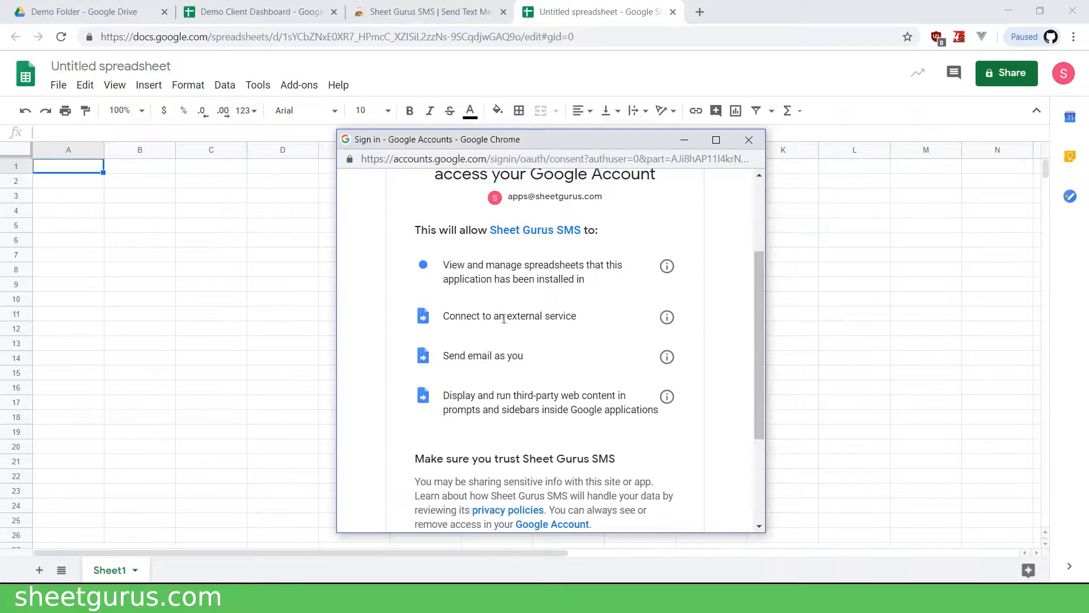
{"action": "left_click_drag", "start_coordinate": [466, 315], "coordinate": [556, 316]}
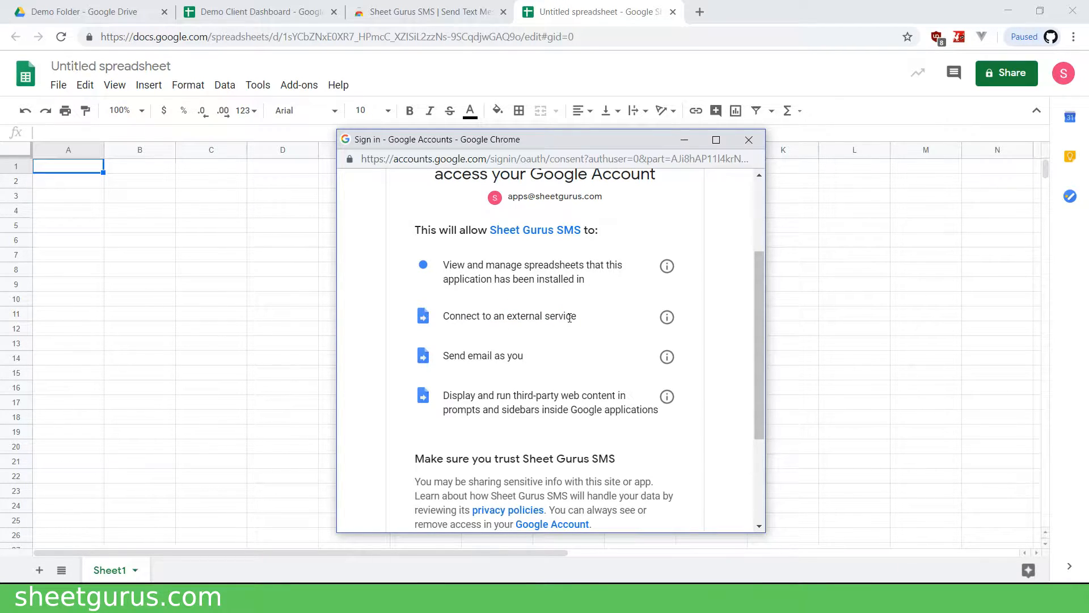
{"action": "scroll", "scroll_direction": "down", "scroll_amount": 3}
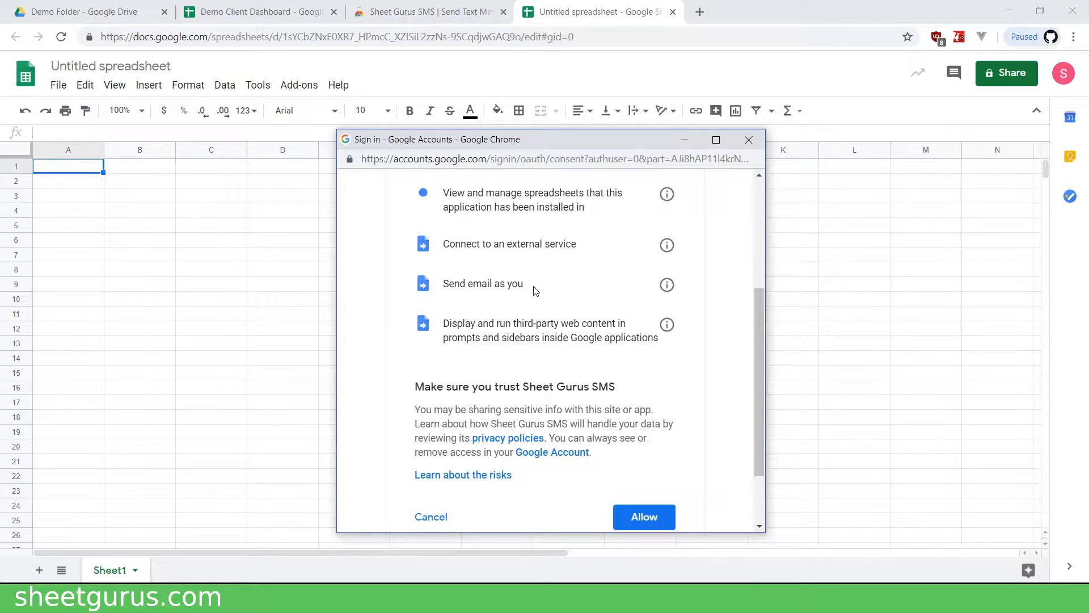
{"action": "double_click", "coordinate": [484, 283]}
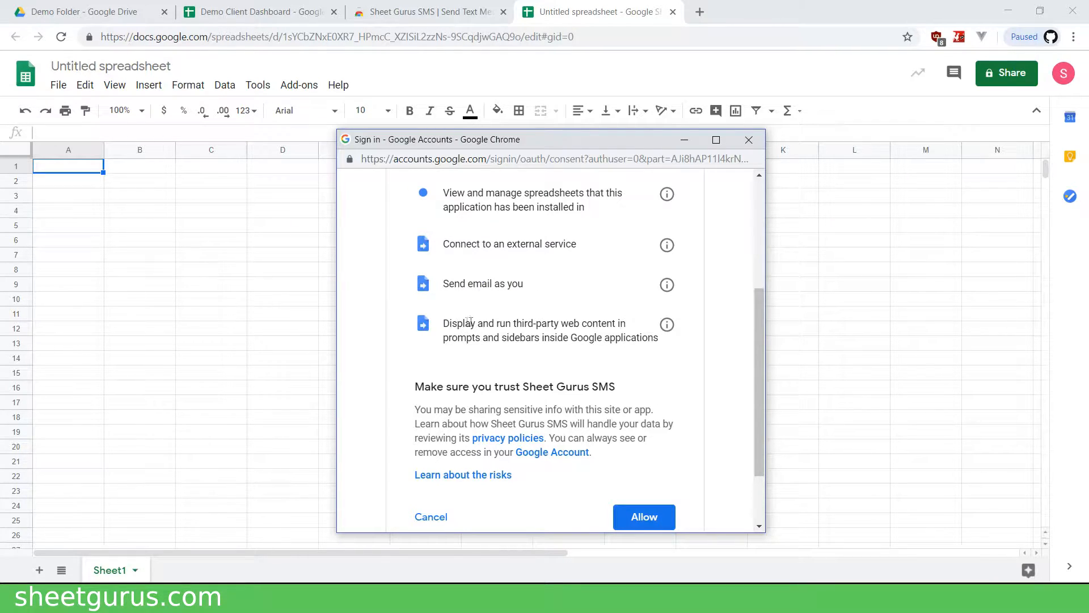
{"action": "left_click_drag", "start_coordinate": [464, 322], "coordinate": [585, 322]}
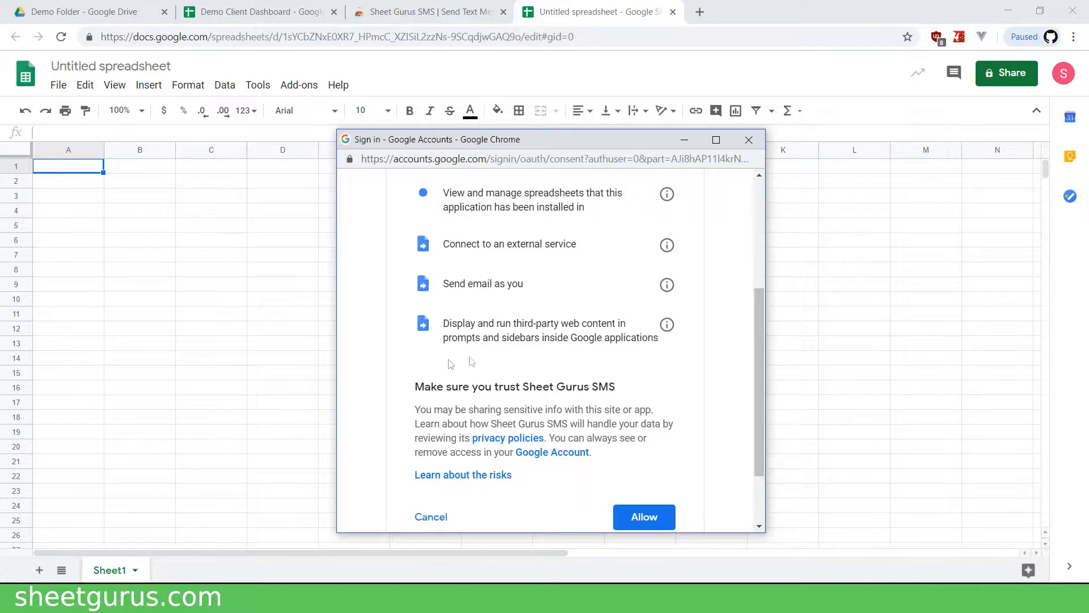
{"action": "mouse_move", "coordinate": [551, 323]}
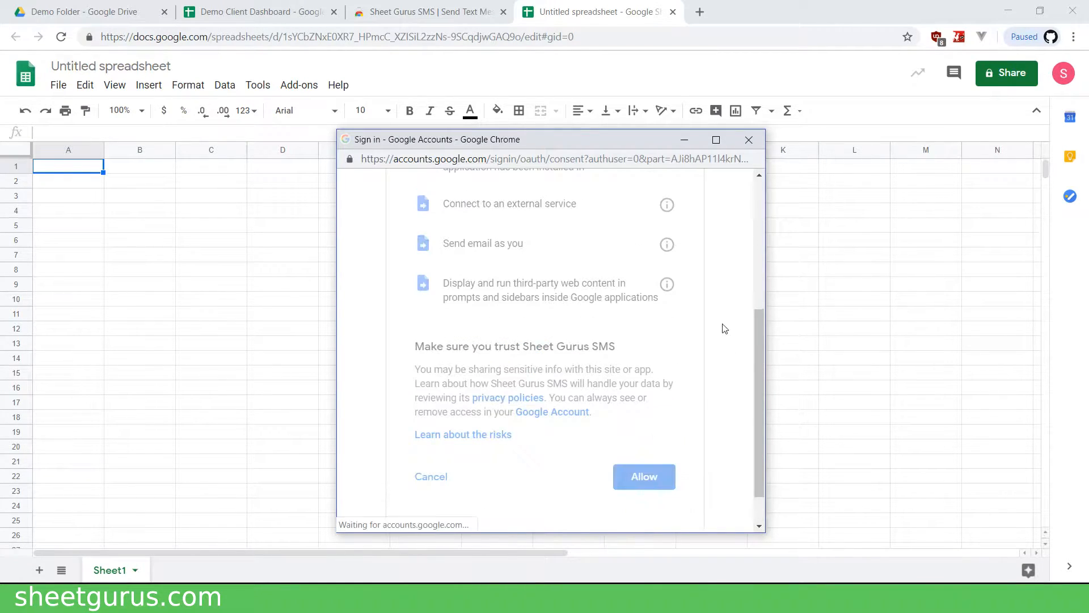
Allow the requested permissions and dismiss the add-on's thank-you note after installation.
{"action": "left_click", "coordinate": [642, 476]}
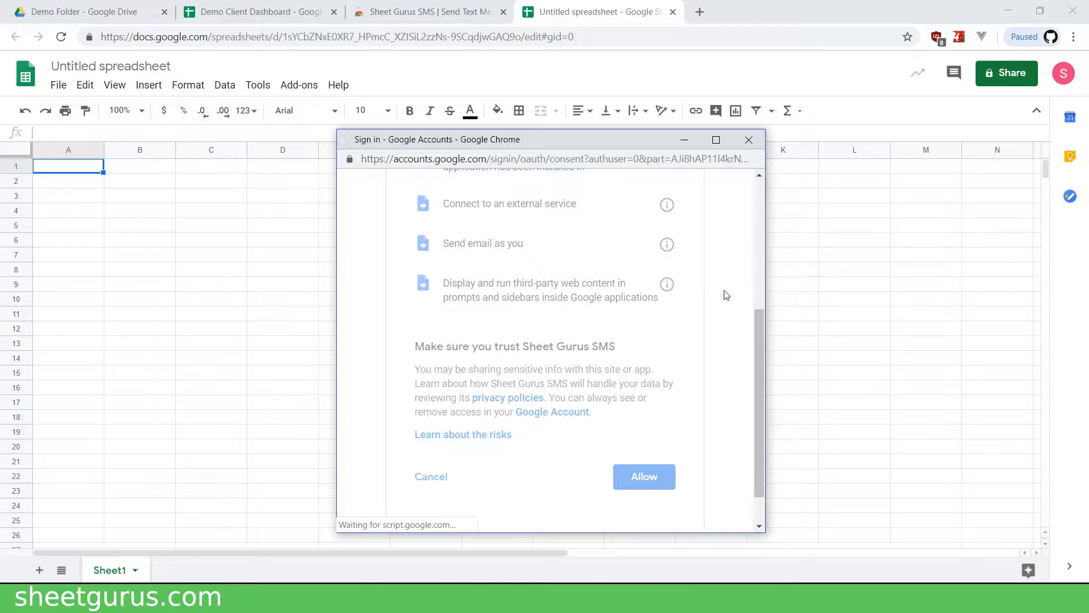
{"action": "left_click", "coordinate": [642, 476]}
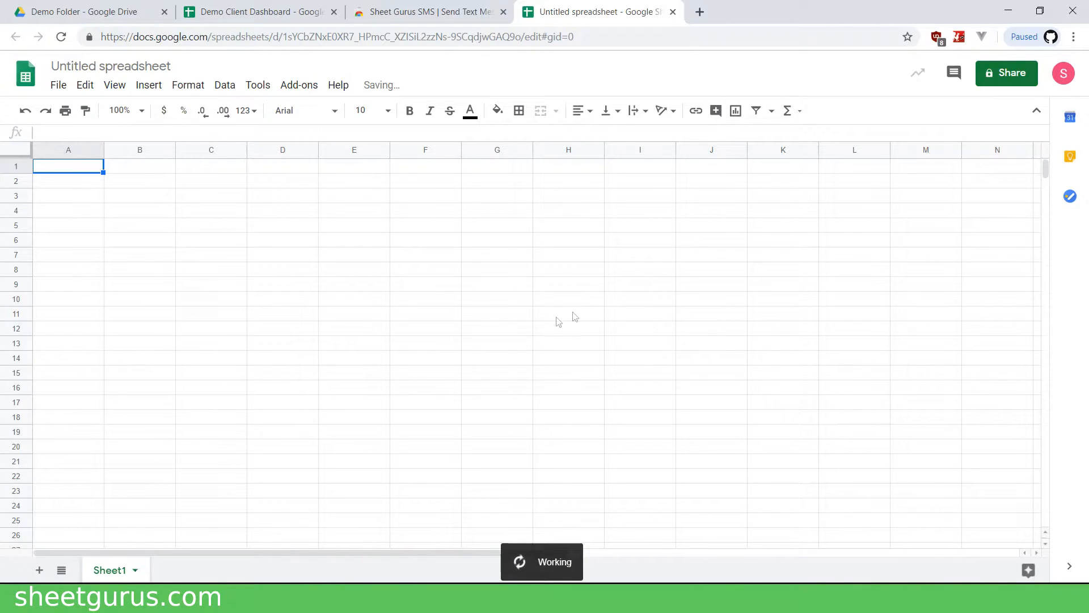
{"action": "mouse_move", "coordinate": [406, 241]}
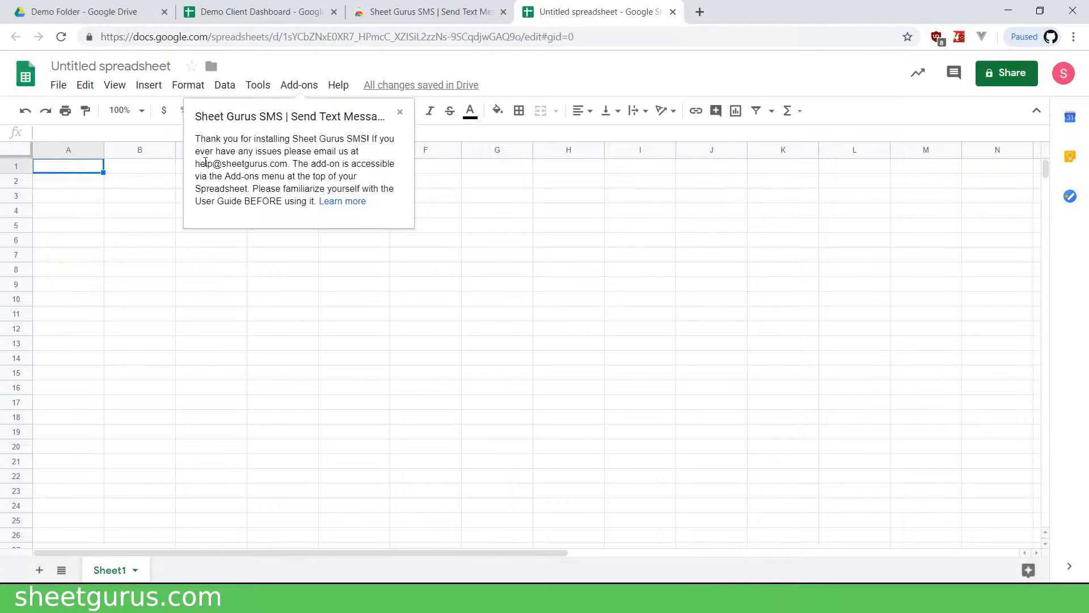
{"action": "double_click", "coordinate": [204, 163]}
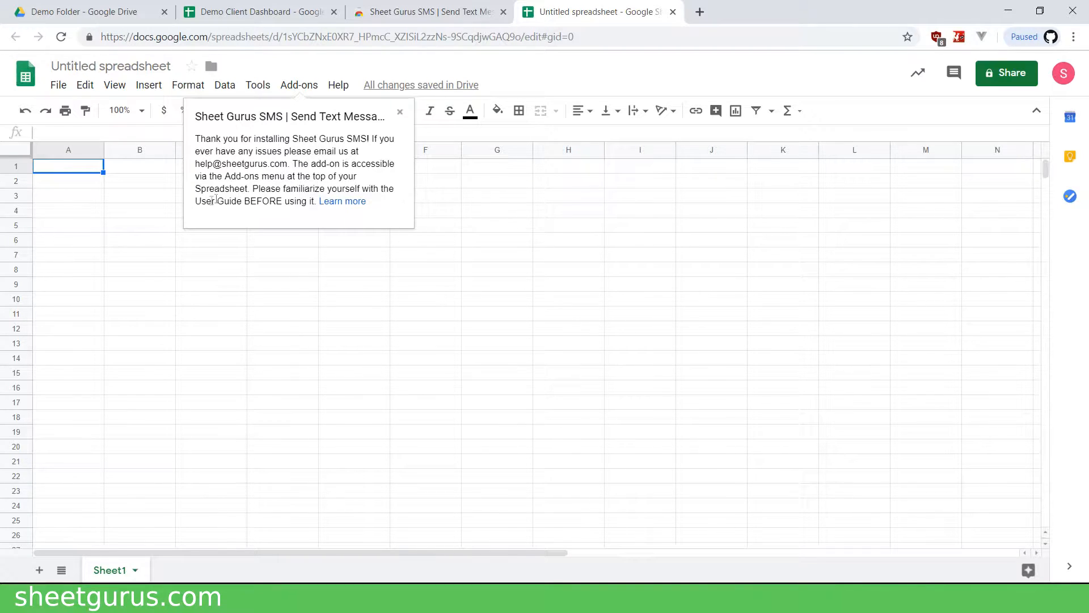
{"action": "mouse_move", "coordinate": [342, 202]}
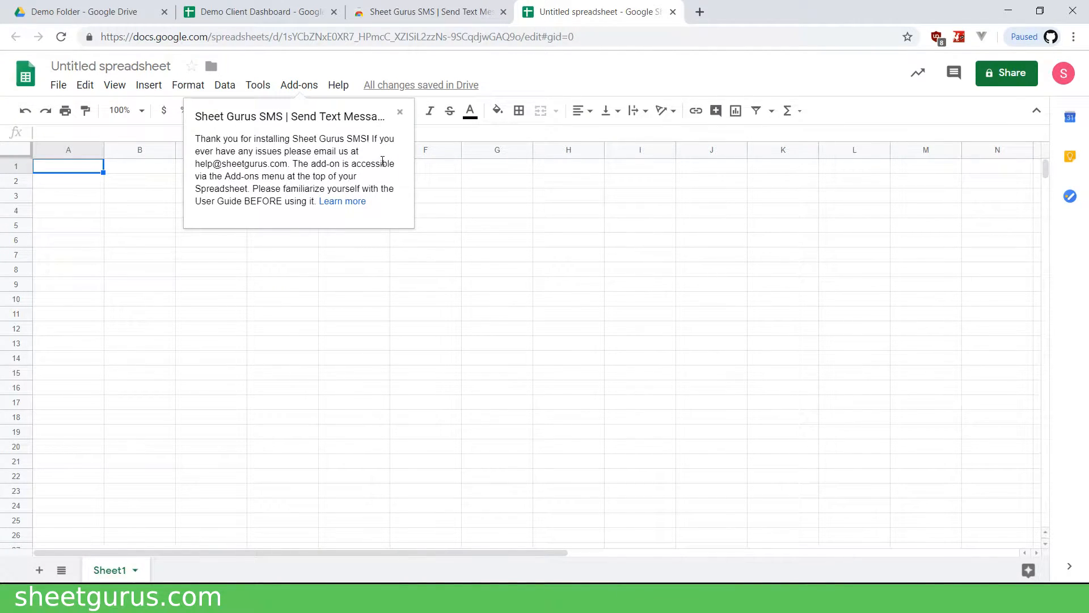
{"action": "left_click", "coordinate": [401, 112]}
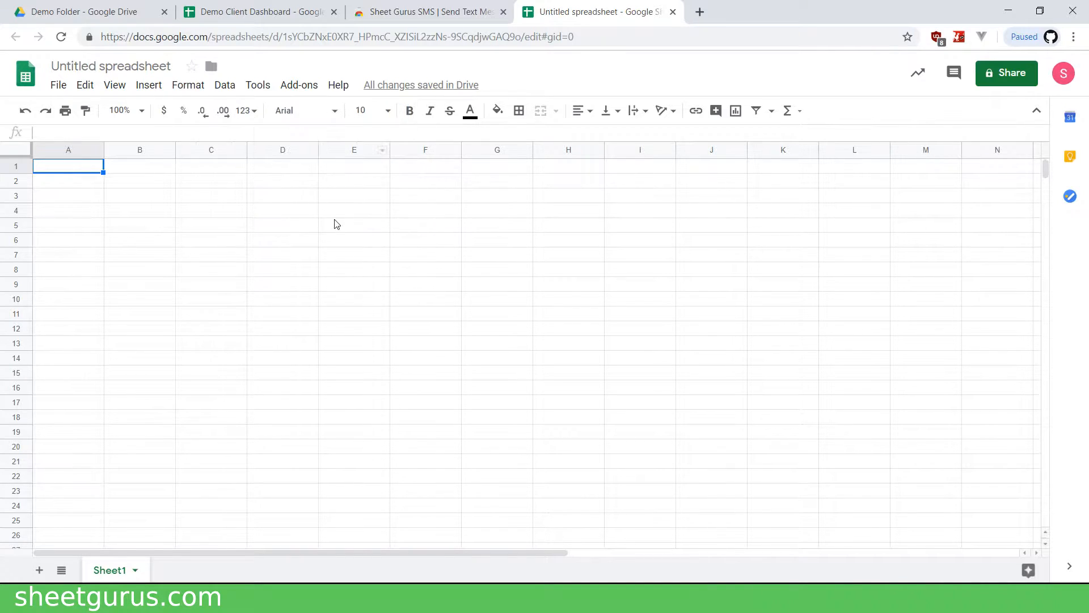
Enter Name and Phone headings in A1:B1 and a first recipient Bryan with phone 888333888.
{"action": "left_click", "coordinate": [298, 85]}
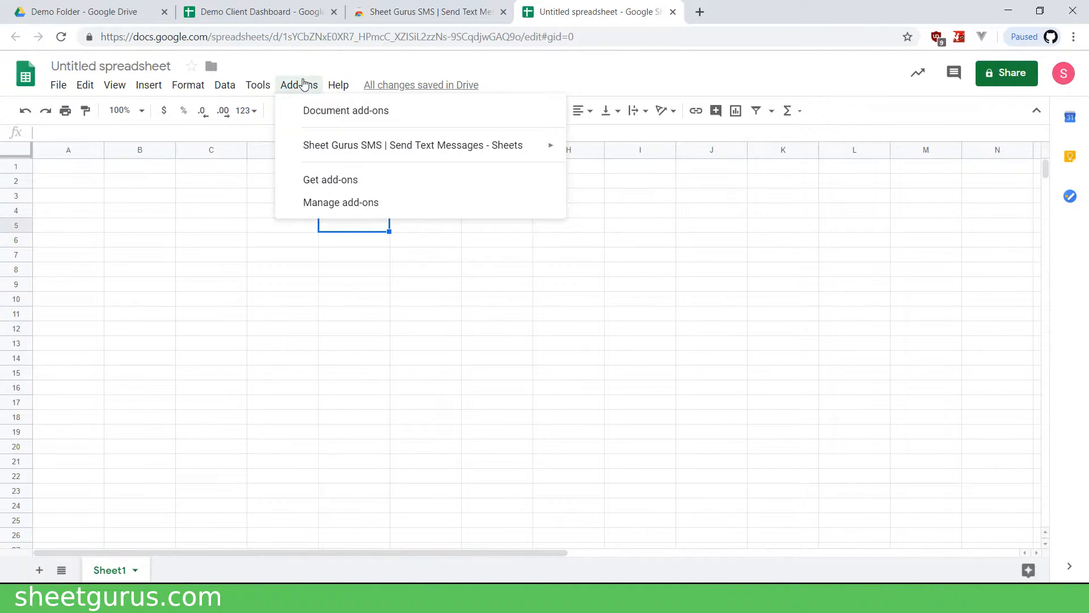
{"action": "mouse_move", "coordinate": [413, 144]}
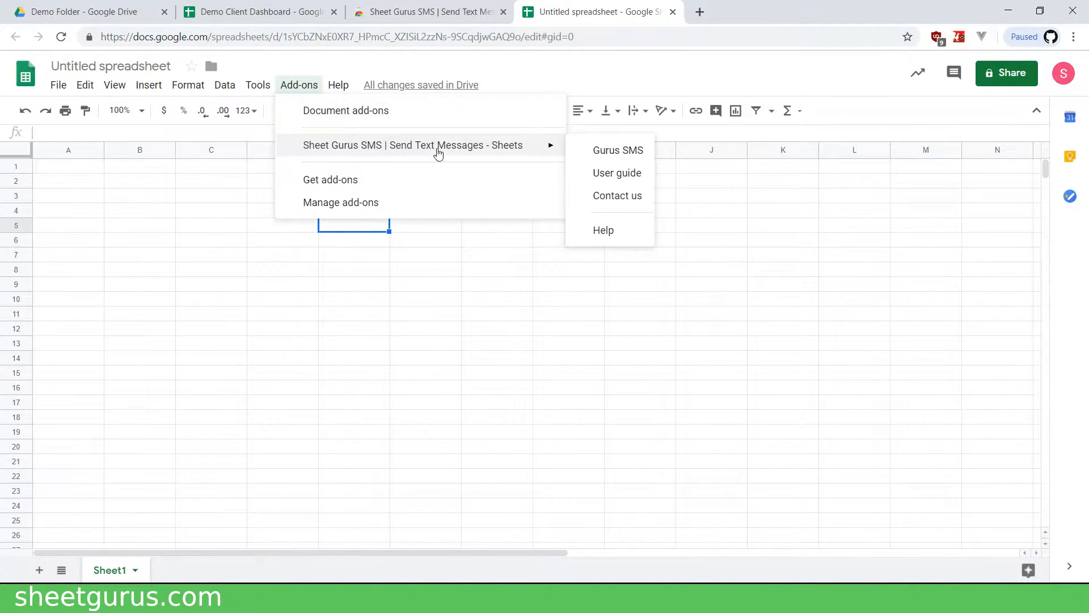
{"action": "mouse_move", "coordinate": [617, 150]}
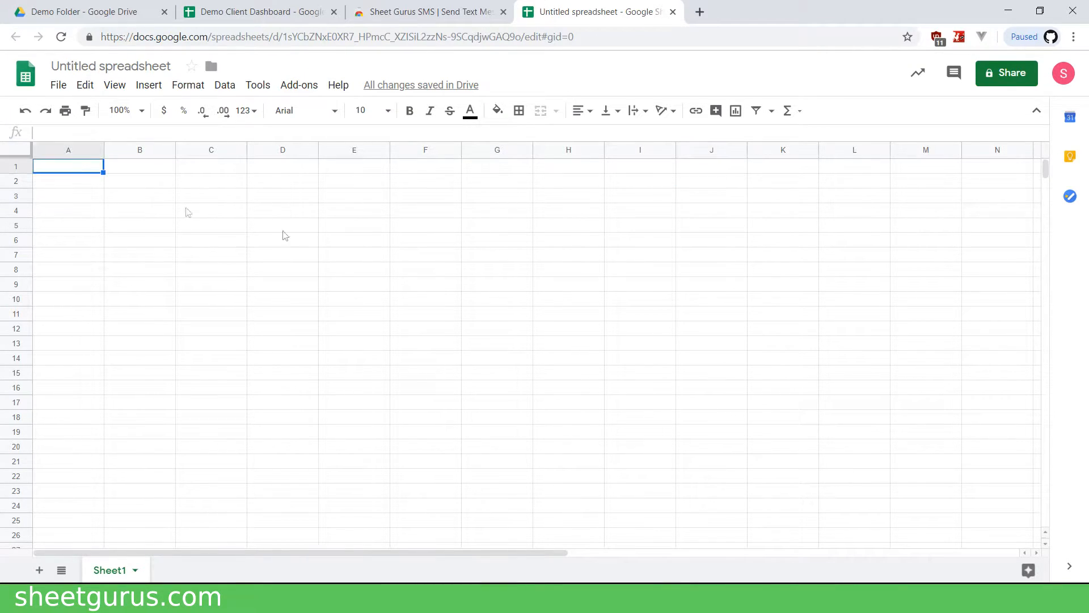
{"action": "type", "text": "Name"}
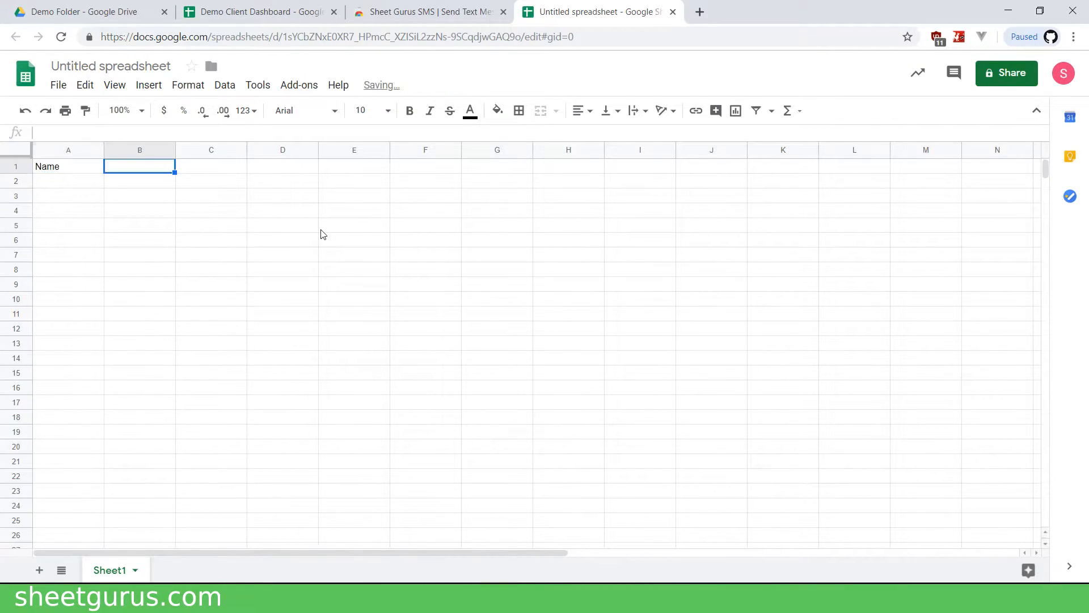
{"action": "type", "text": "Phone"}
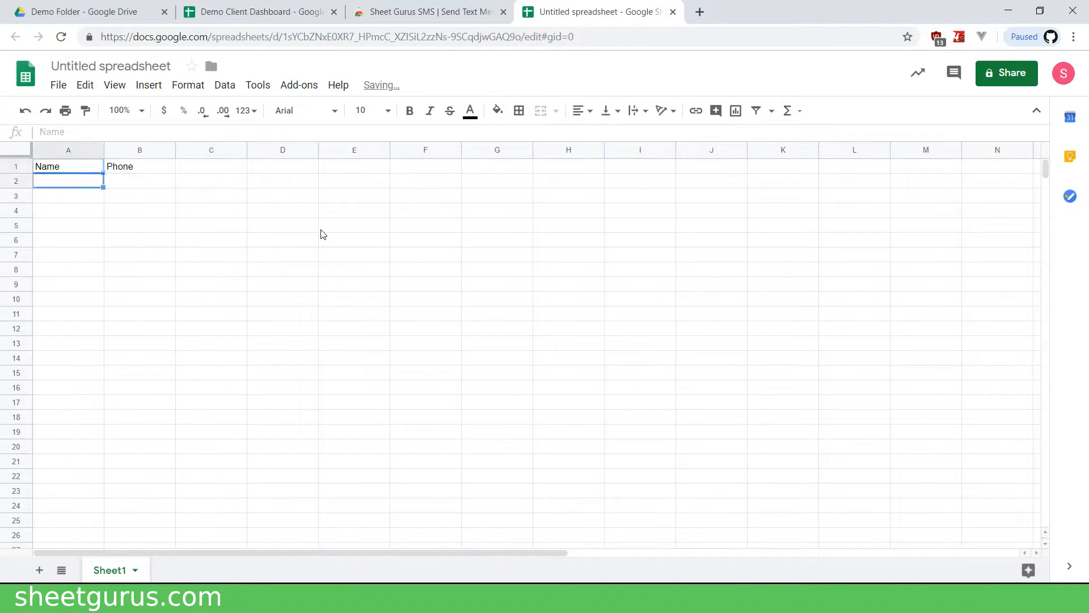
{"action": "type", "text": "8"}
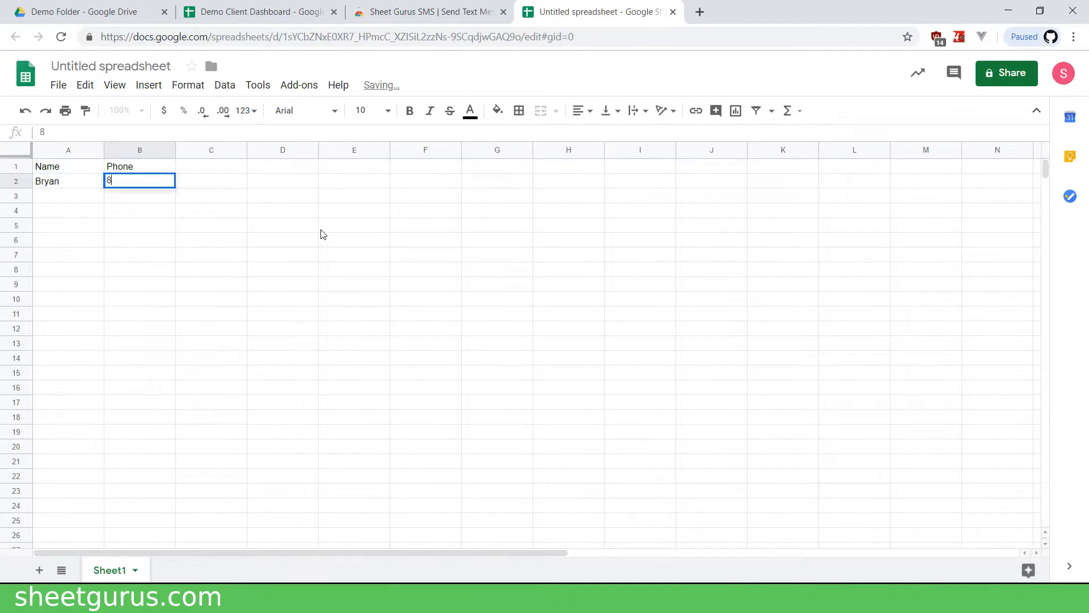
{"action": "type", "text": "88333888"}
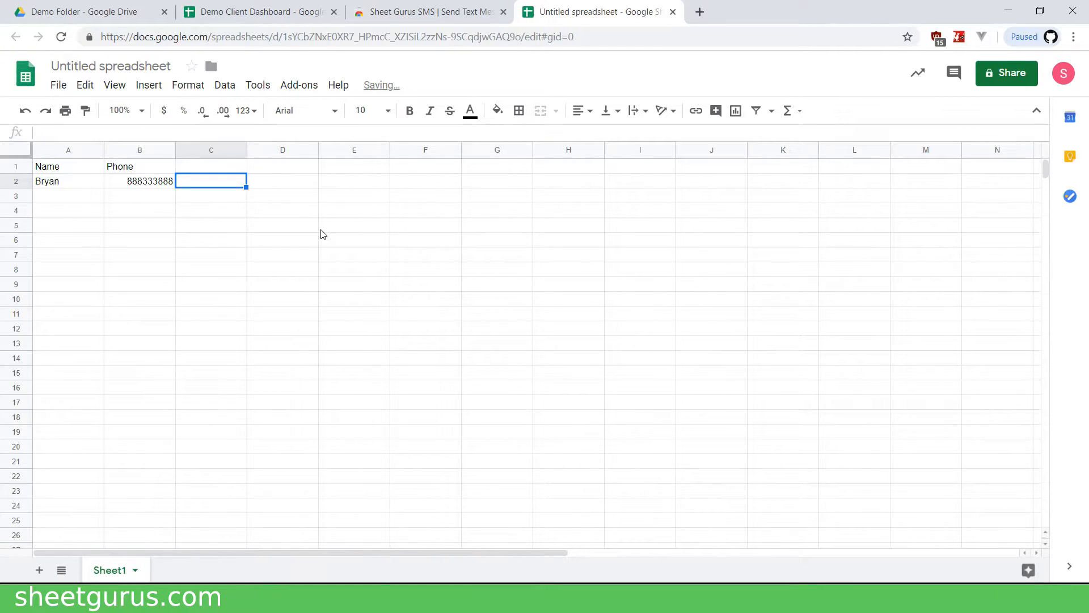
{"action": "left_click", "coordinate": [354, 223]}
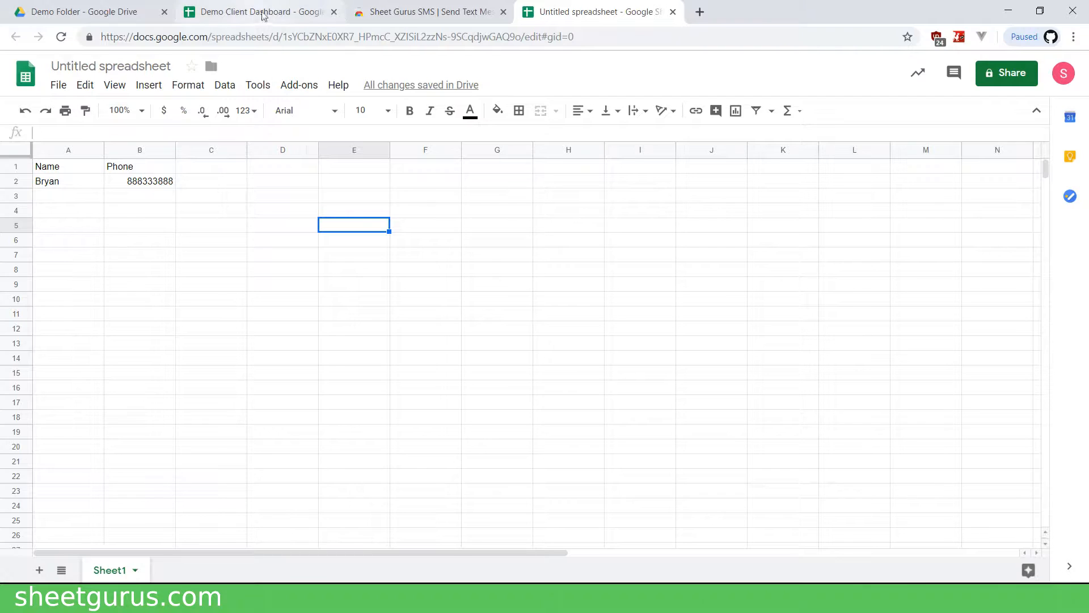
Reopen the Demo Client Dashboard spreadsheet and reveal the Gurus SMS option under Add-ons.
{"action": "left_click", "coordinate": [82, 11]}
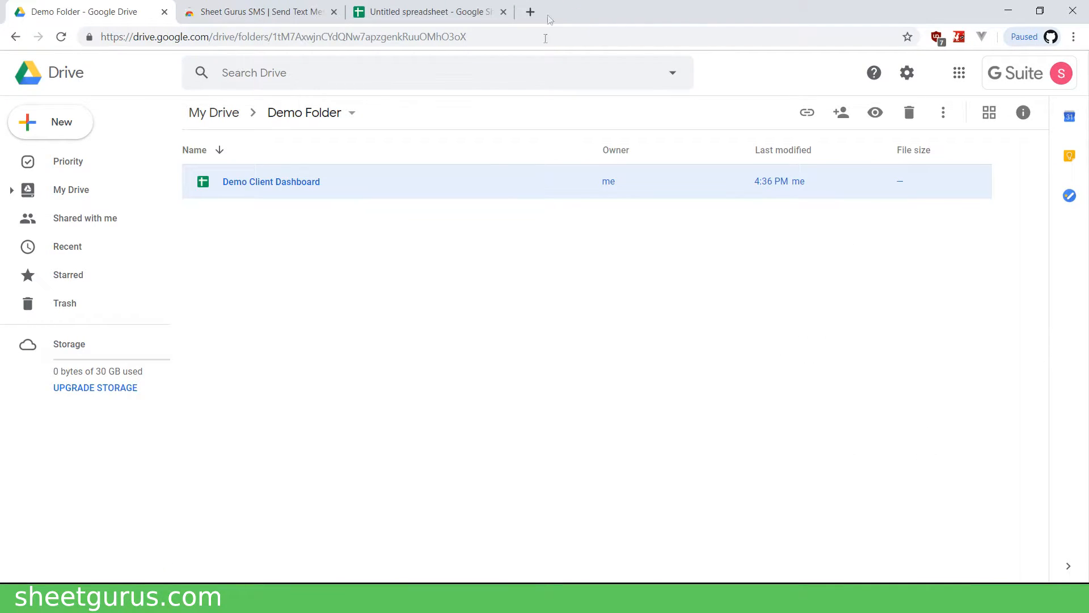
{"action": "double_click", "coordinate": [271, 181]}
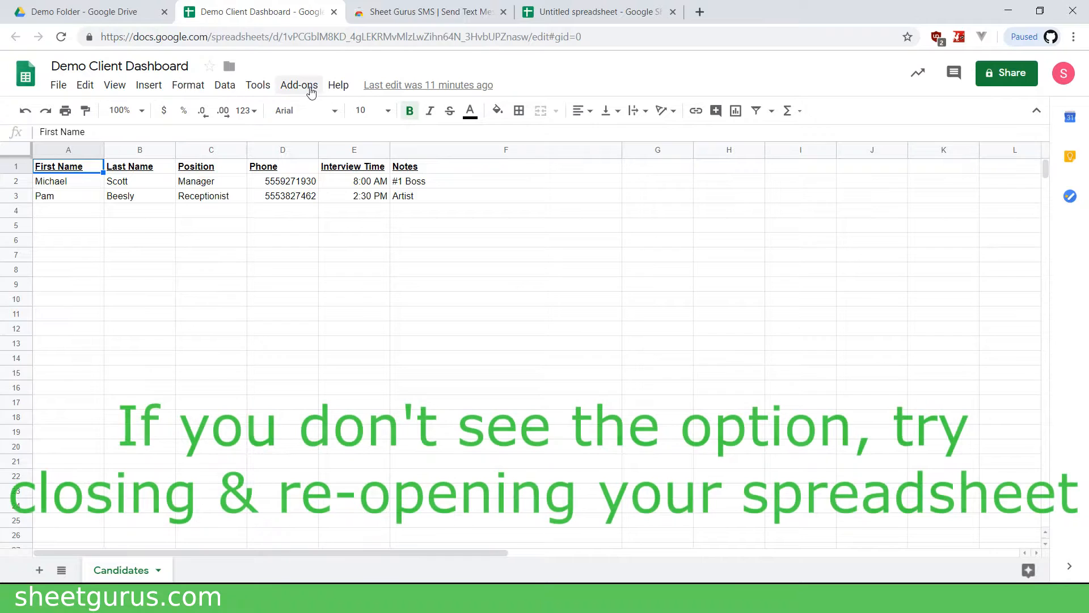
{"action": "left_click", "coordinate": [299, 85]}
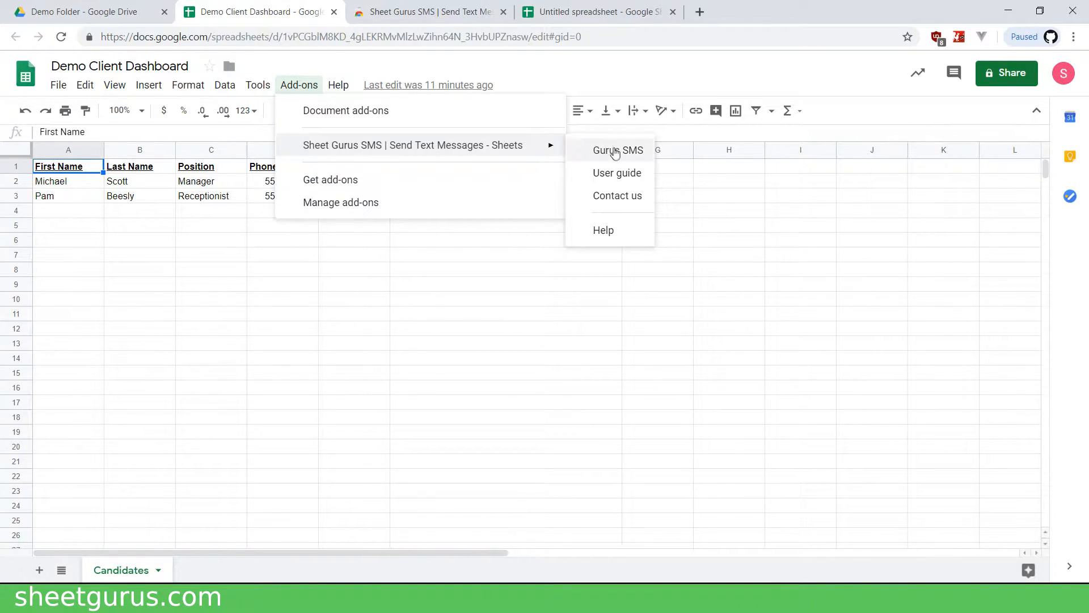
Launch the Gurus SMS sidebar and enter d as the Phone Number Column.
{"action": "left_click", "coordinate": [617, 149]}
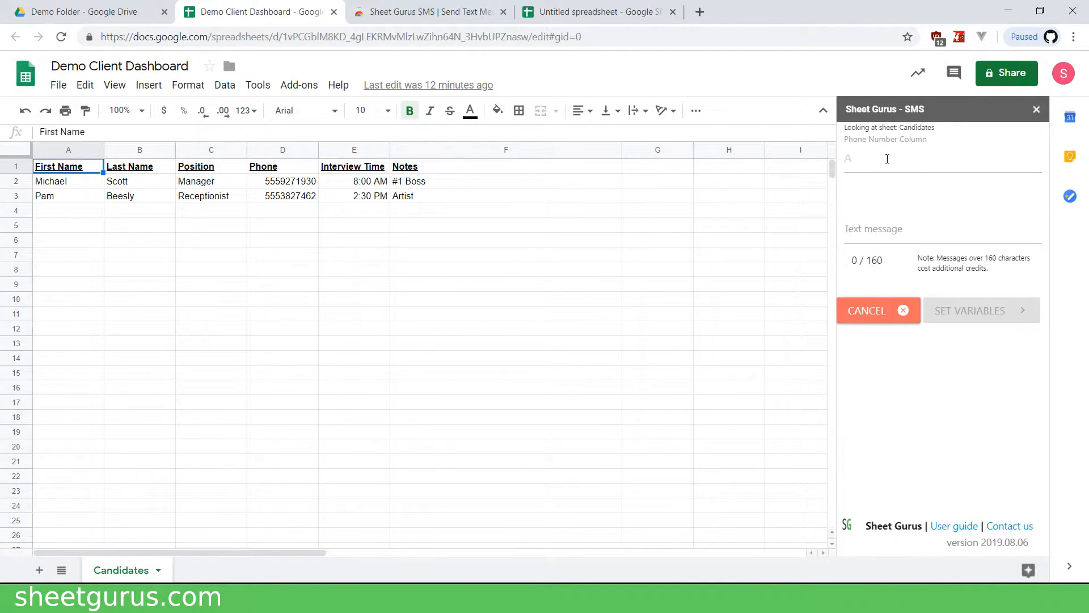
{"action": "left_click", "coordinate": [942, 159]}
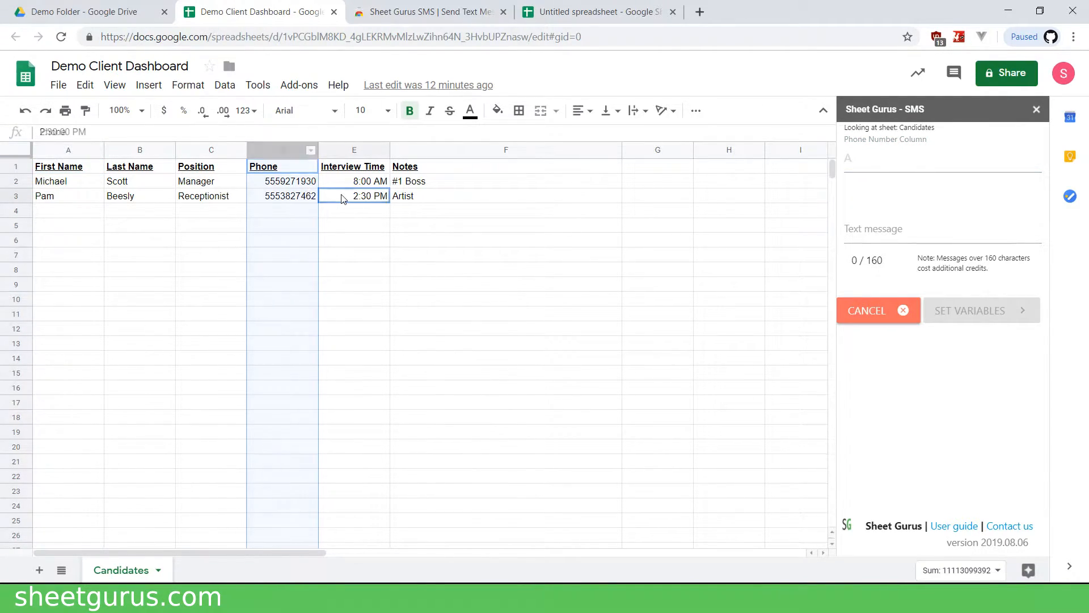
{"action": "type", "text": "d"}
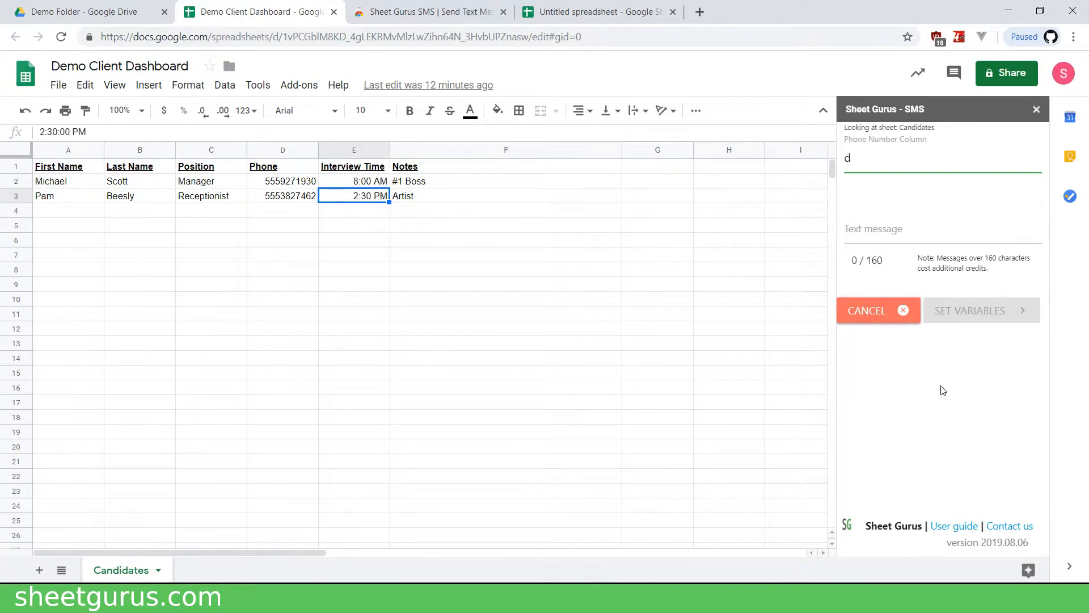
{"action": "mouse_move", "coordinate": [958, 502]}
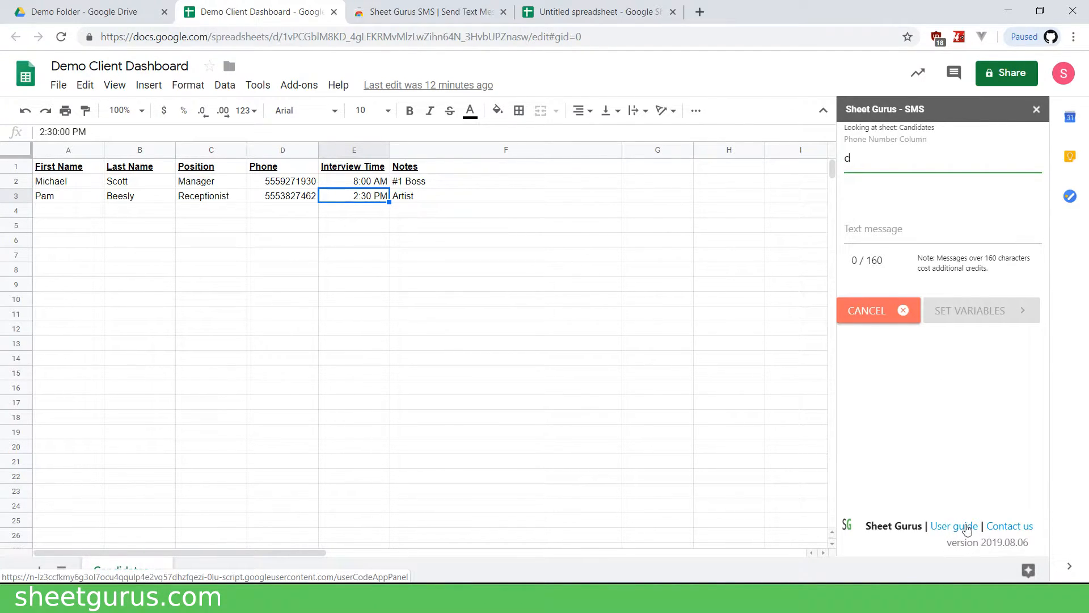
{"action": "left_click", "coordinate": [299, 85]}
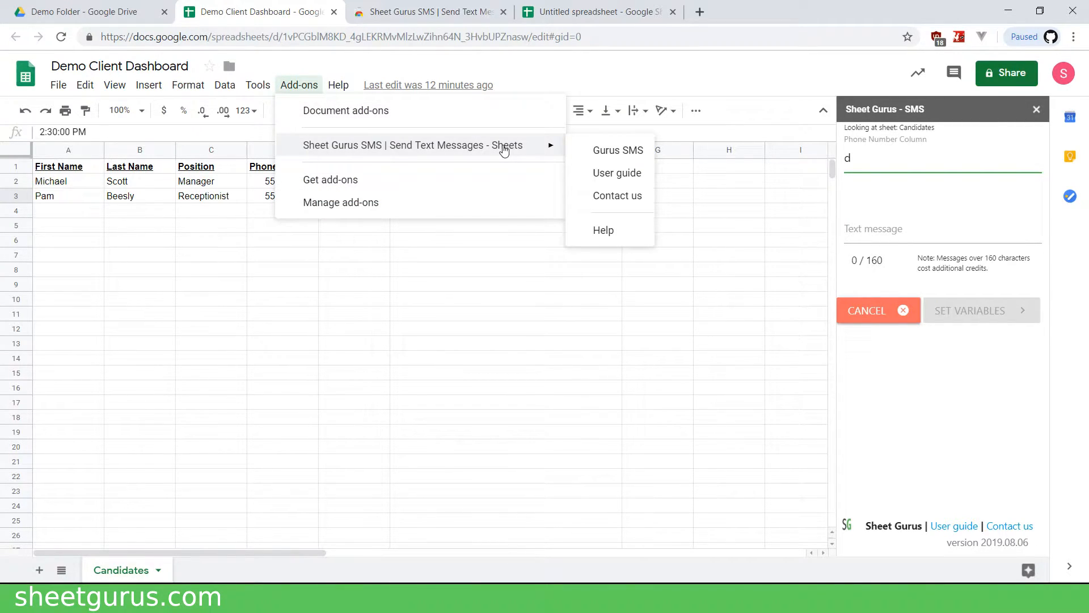
{"action": "mouse_move", "coordinate": [617, 172]}
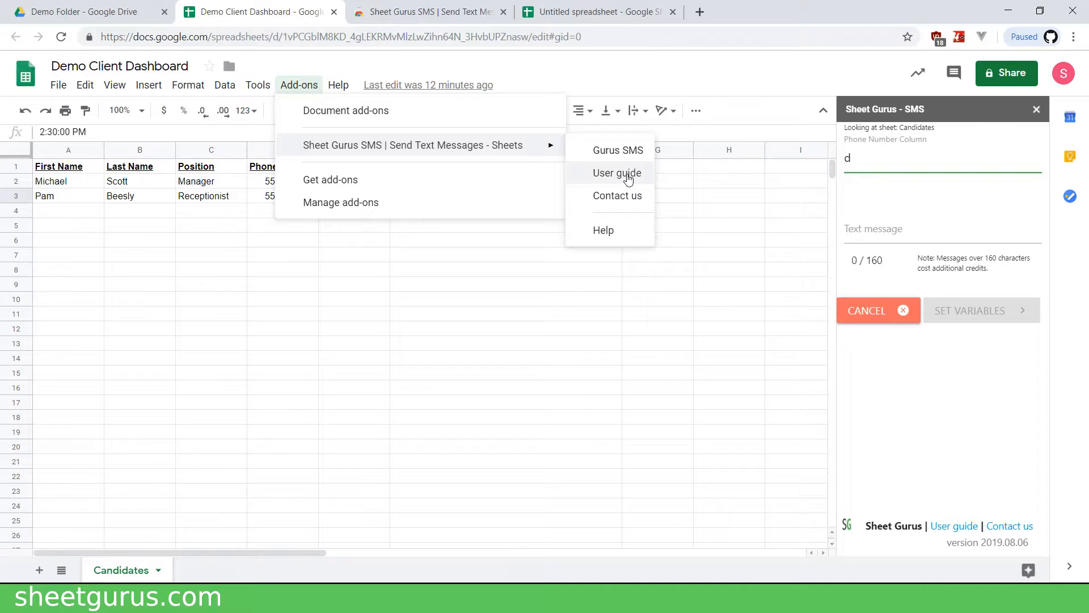
{"action": "mouse_move", "coordinate": [617, 195]}
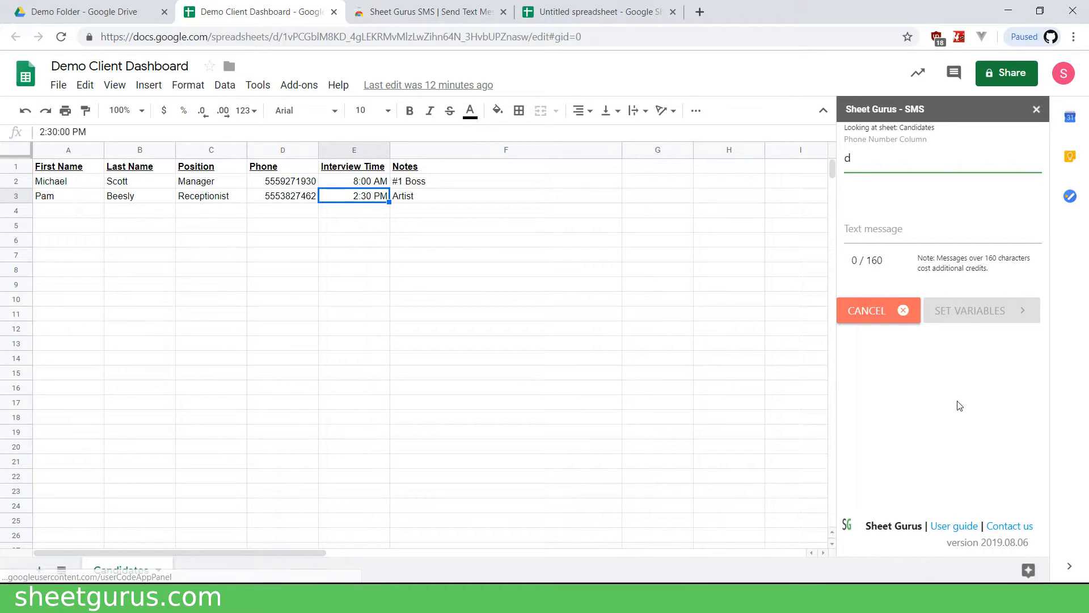
{"action": "left_click", "coordinate": [953, 525]}
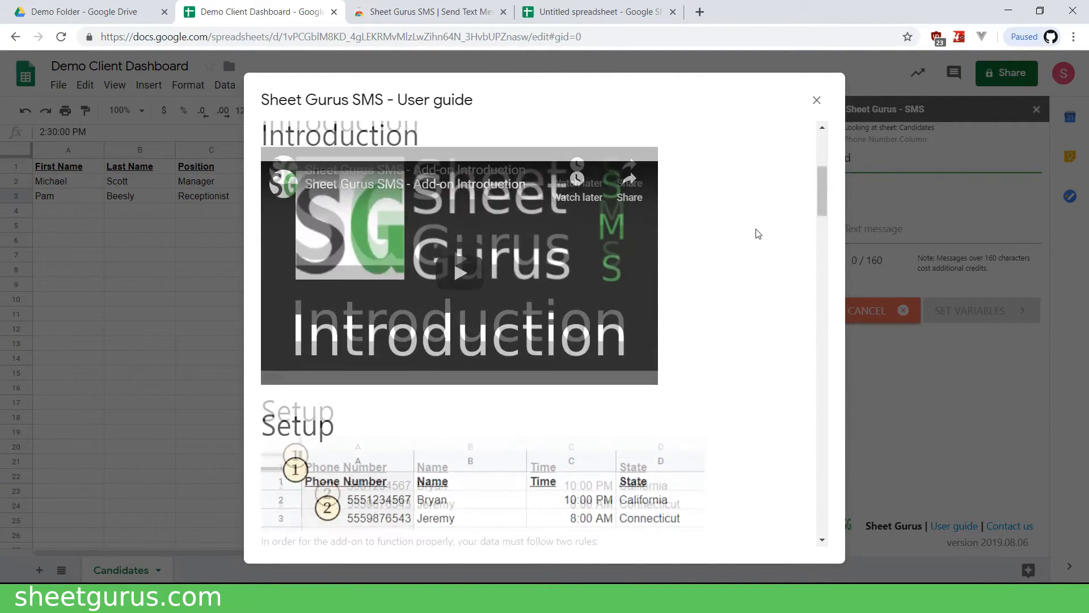
{"action": "scroll", "scroll_direction": "down", "scroll_amount": 3}
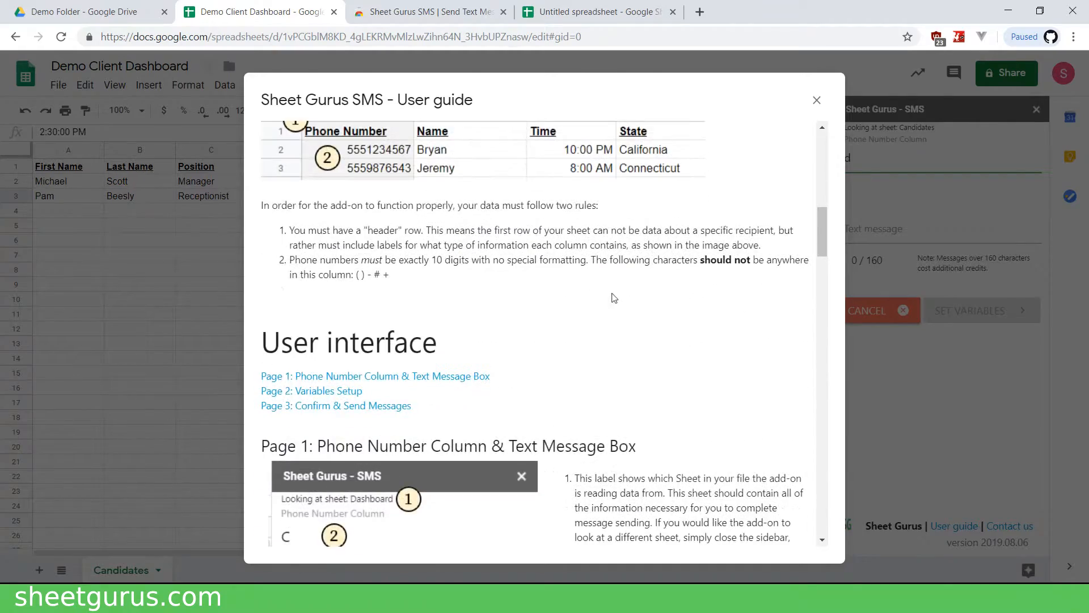
{"action": "scroll", "scroll_direction": "down", "scroll_amount": 3}
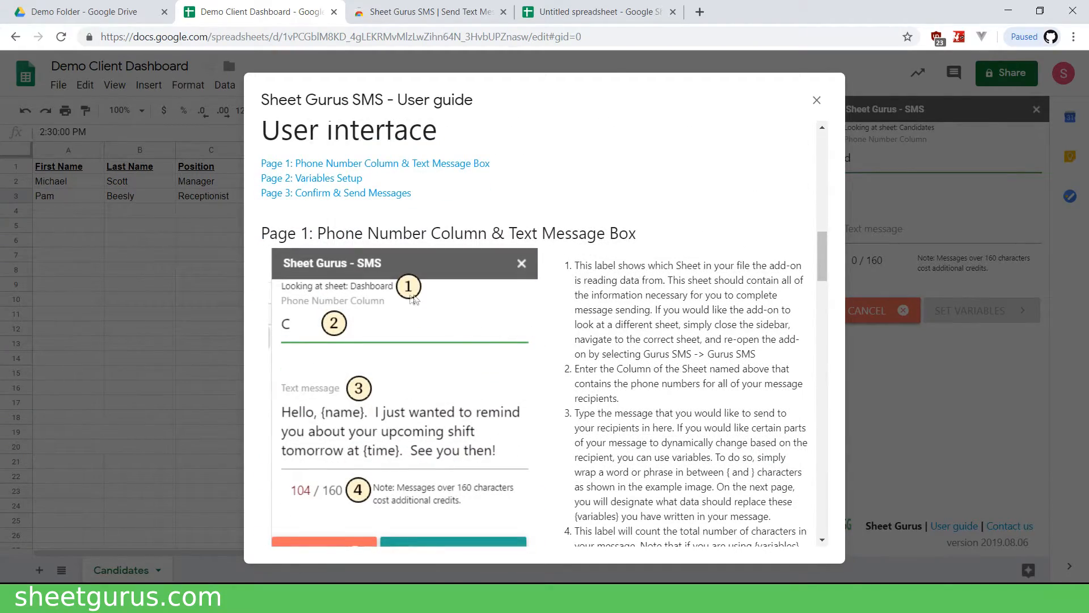
{"action": "scroll", "scroll_direction": "down", "scroll_amount": 3}
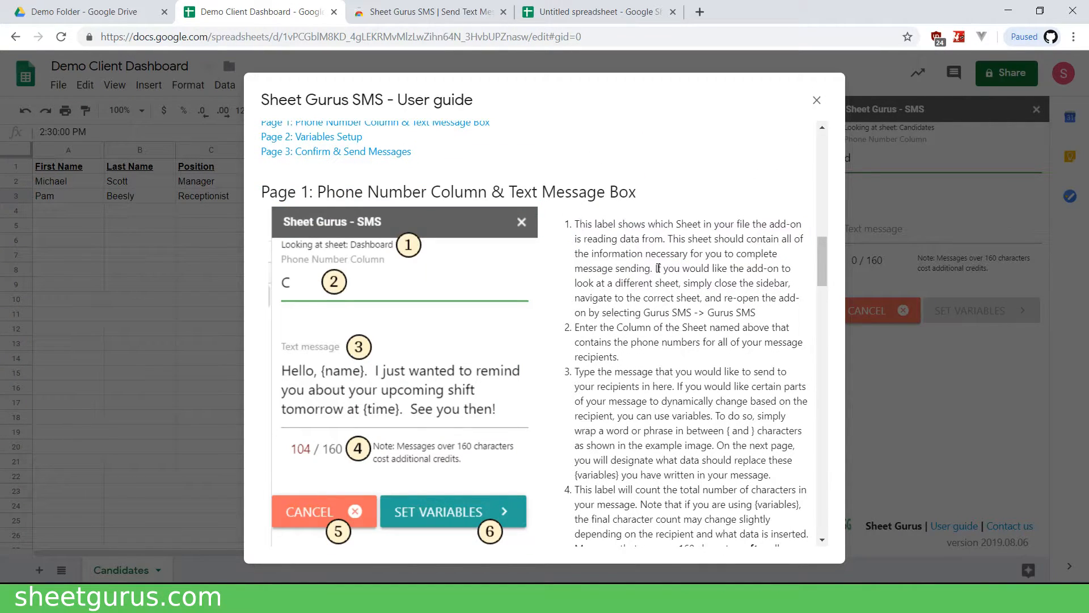
{"action": "mouse_move", "coordinate": [658, 293]}
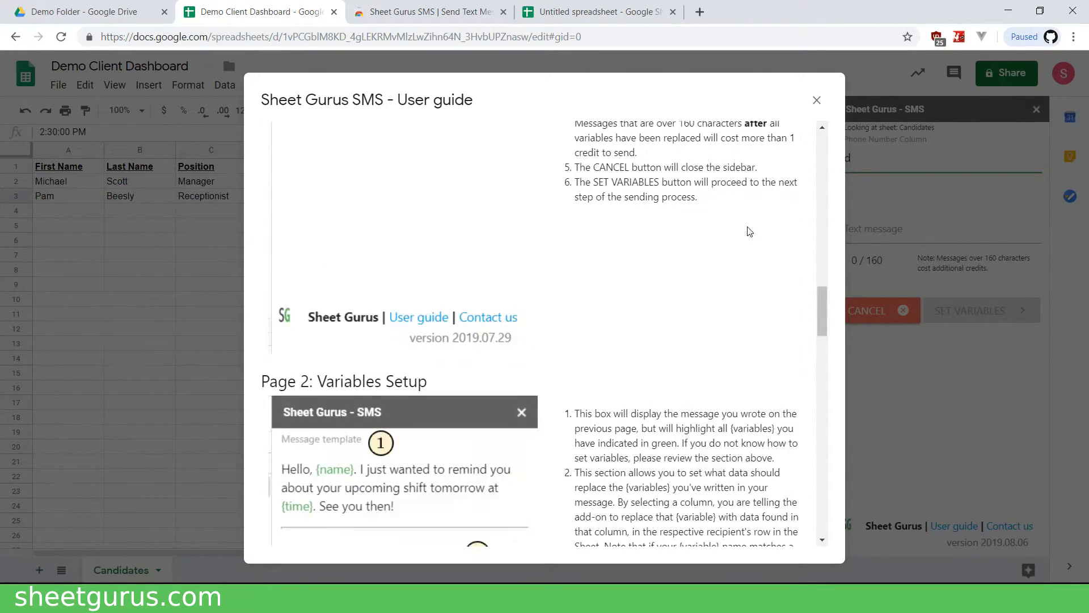
{"action": "scroll", "scroll_direction": "up", "scroll_amount": 3}
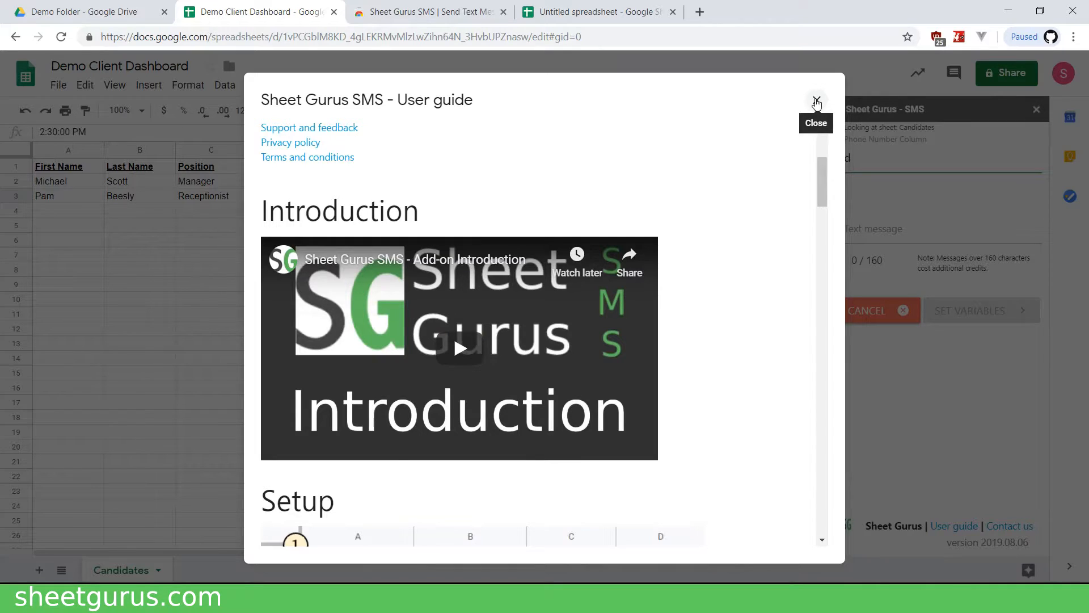
{"action": "left_click", "coordinate": [817, 102]}
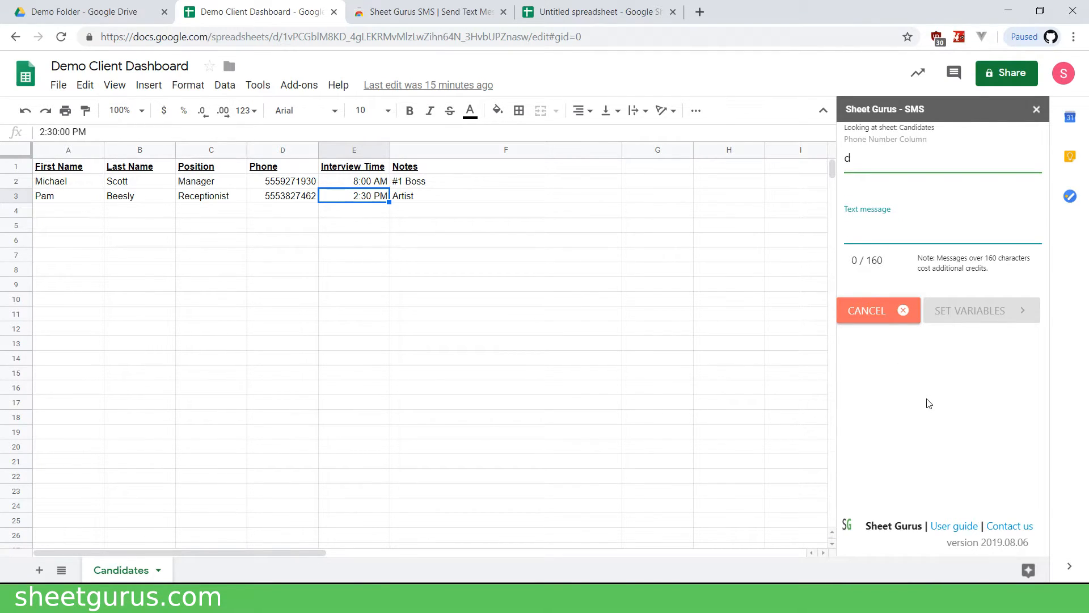
Write the message with {name}, {position} and 'Can we meet tomorrow at {interview time}'.
{"action": "left_click", "coordinate": [942, 229]}
{"action": "type", "text": "hey {name}, just following up on your application for our "}
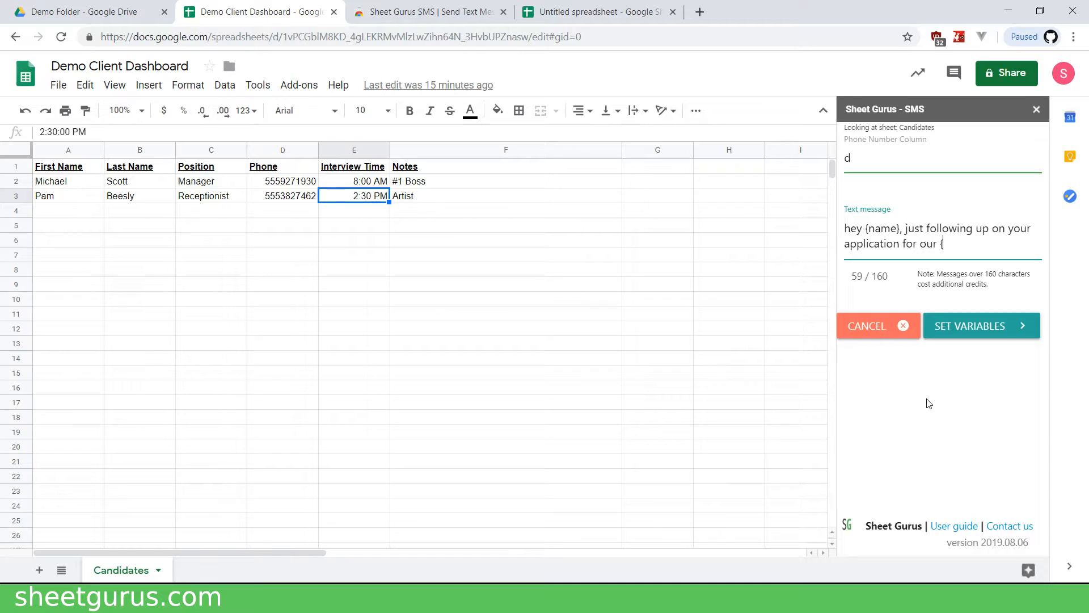
{"action": "type", "text": "{position} position. Can w"}
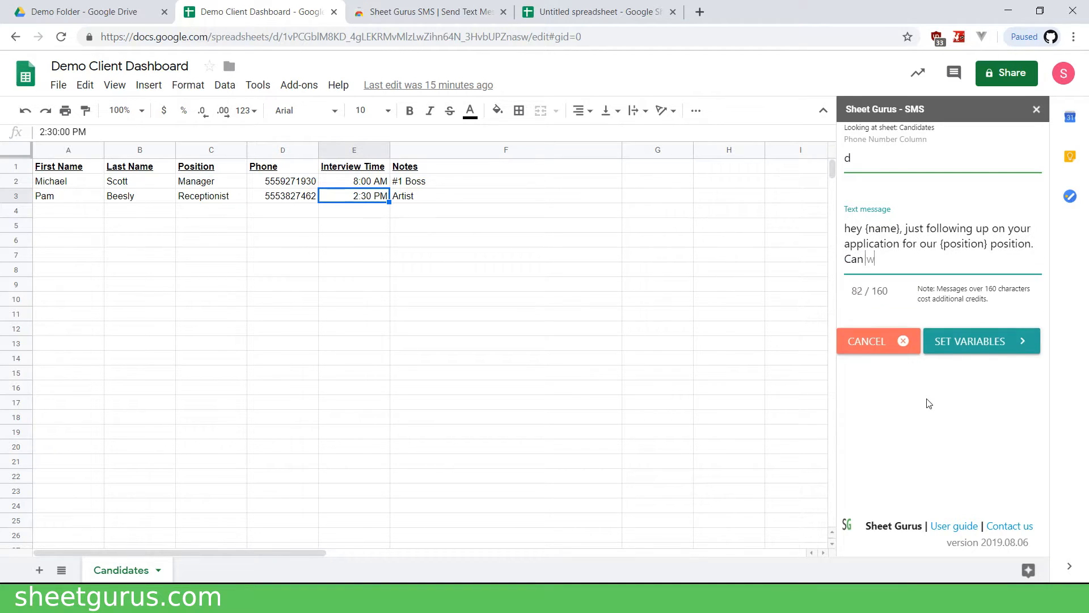
{"action": "type", "text": "e meet tomorrow at {interview time}? Thanks"}
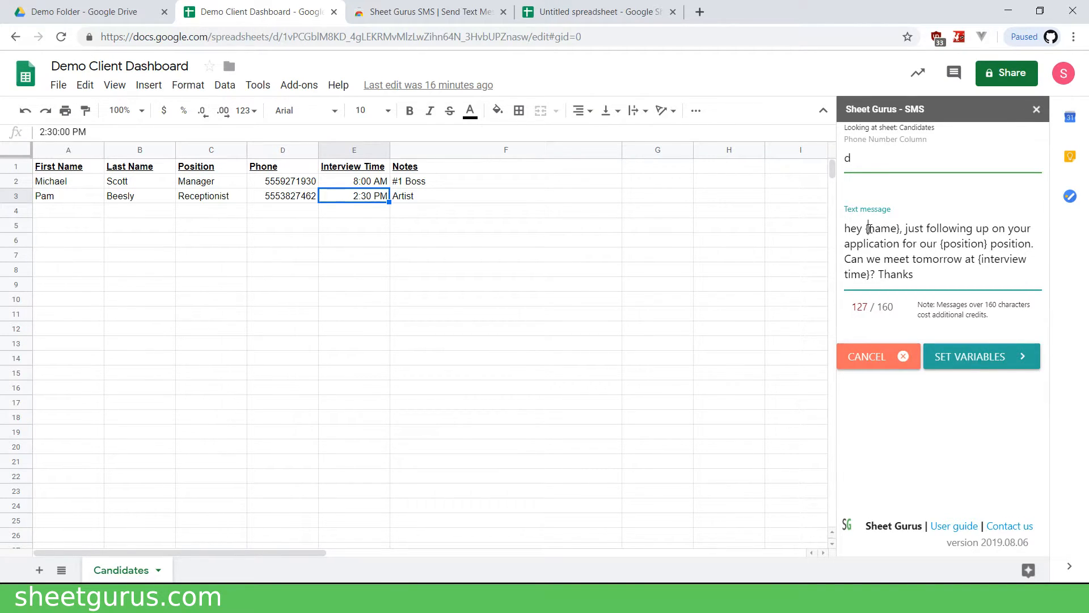
{"action": "left_click", "coordinate": [900, 228]}
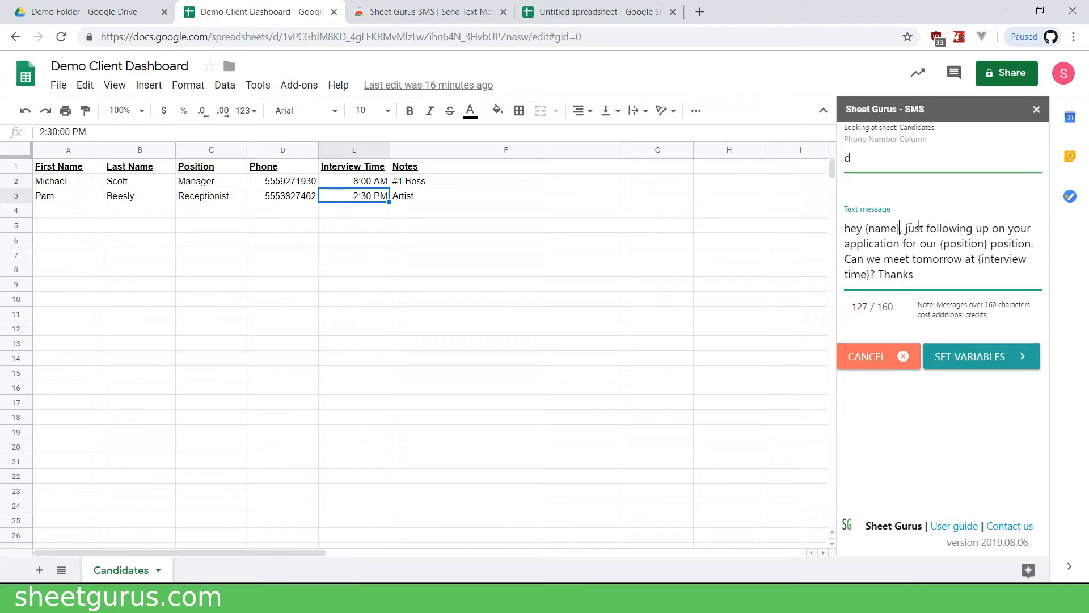
{"action": "double_click", "coordinate": [955, 244]}
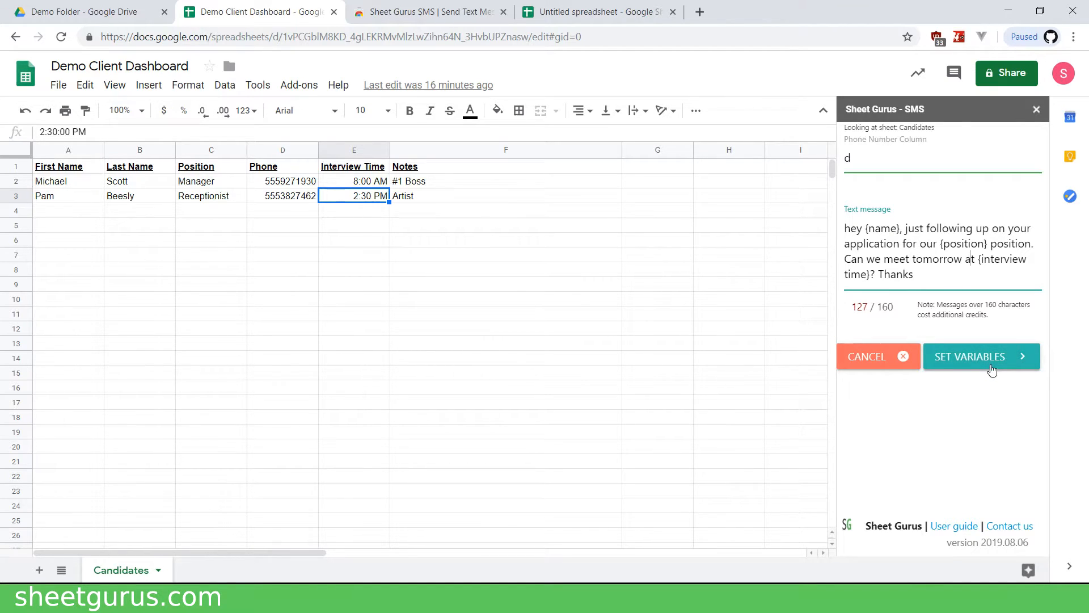
Map {name}, {position} and {interview time} to A: First Name, C: Position and E: Interview Time.
{"action": "left_click", "coordinate": [980, 357]}
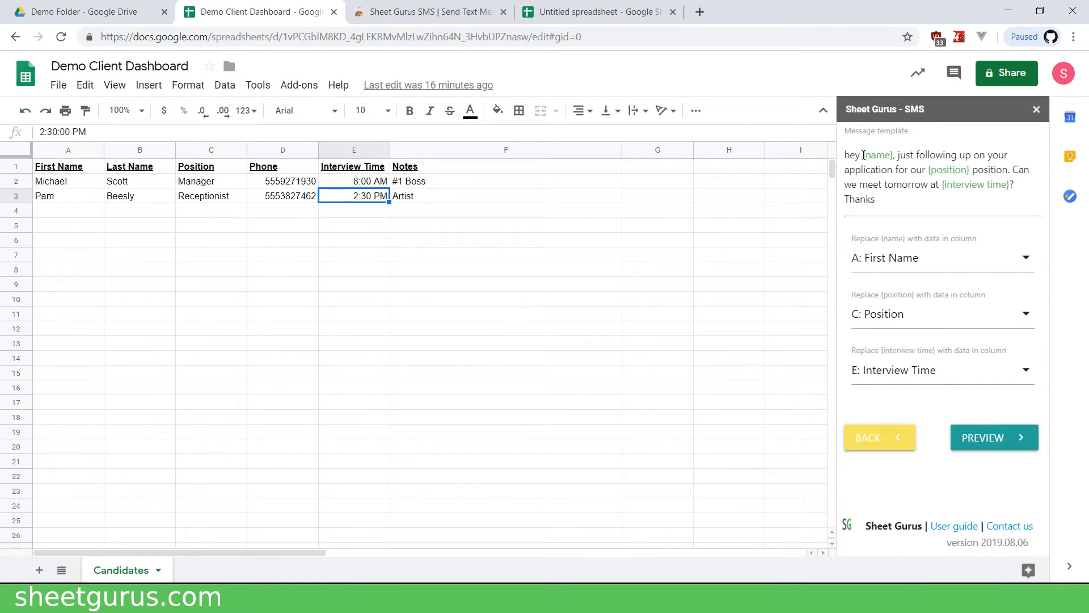
{"action": "double_click", "coordinate": [949, 169]}
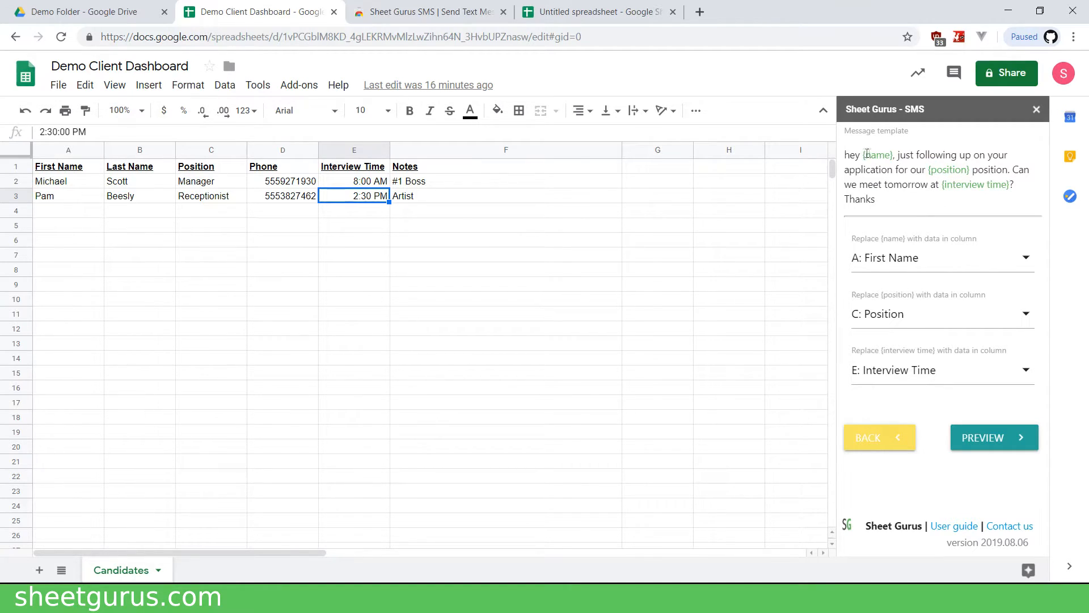
{"action": "mouse_move", "coordinate": [888, 271]}
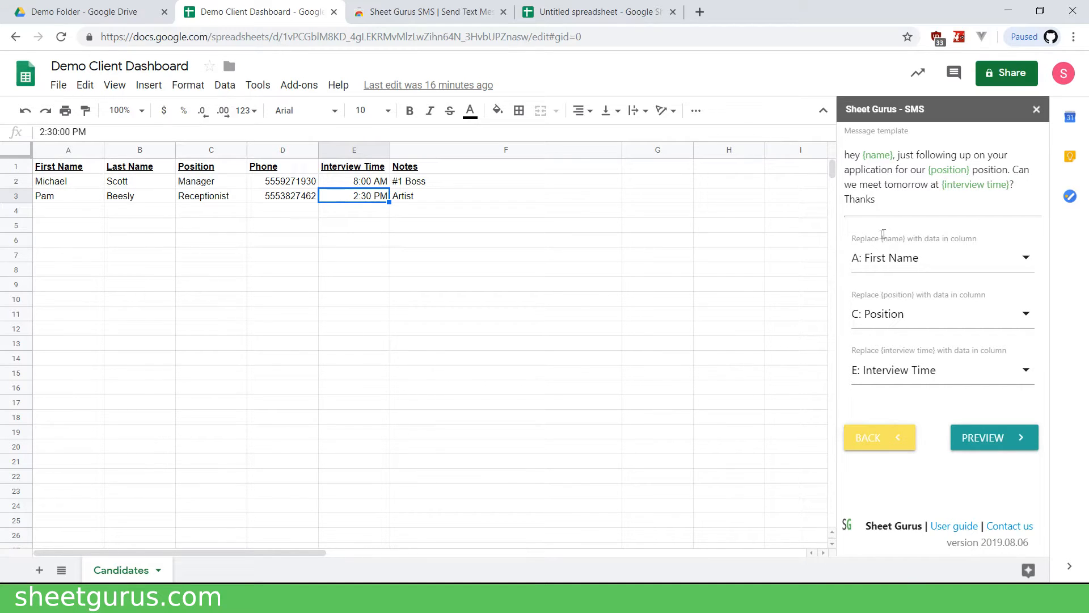
{"action": "double_click", "coordinate": [895, 239]}
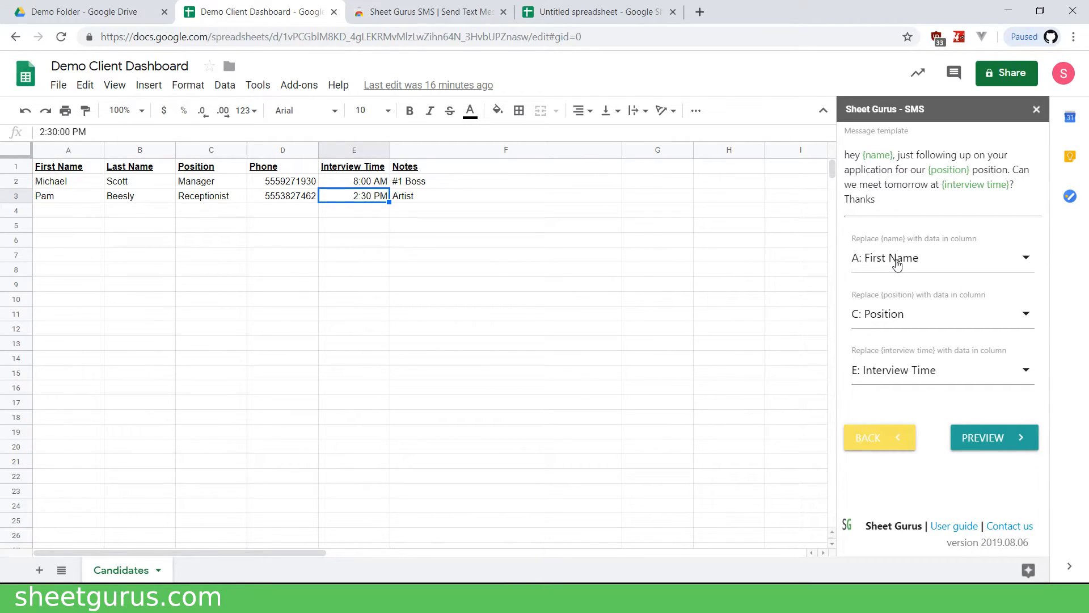
{"action": "mouse_move", "coordinate": [881, 321]}
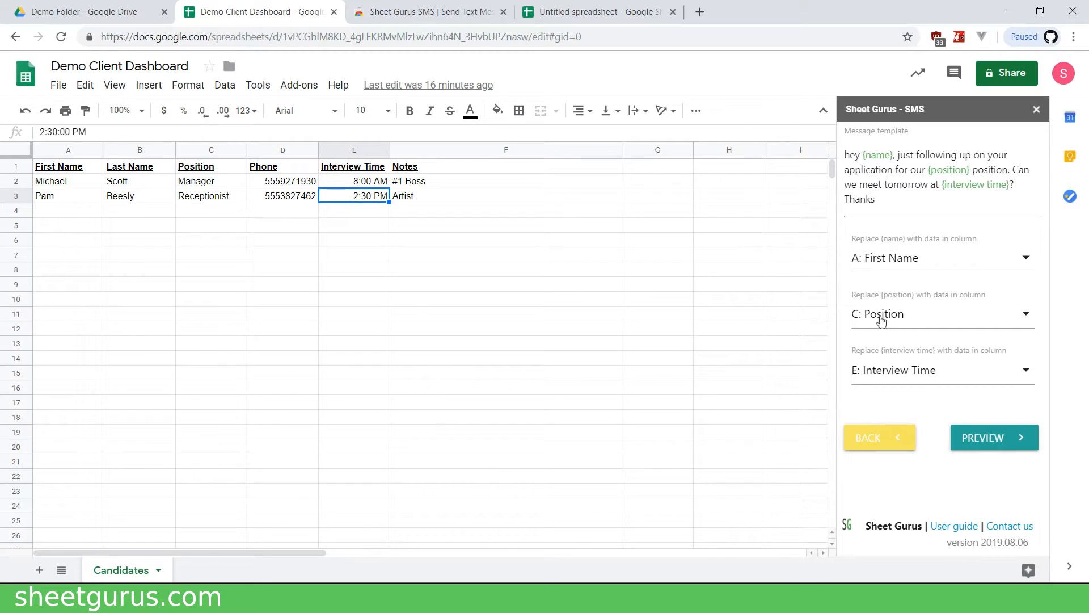
{"action": "mouse_move", "coordinate": [932, 324]}
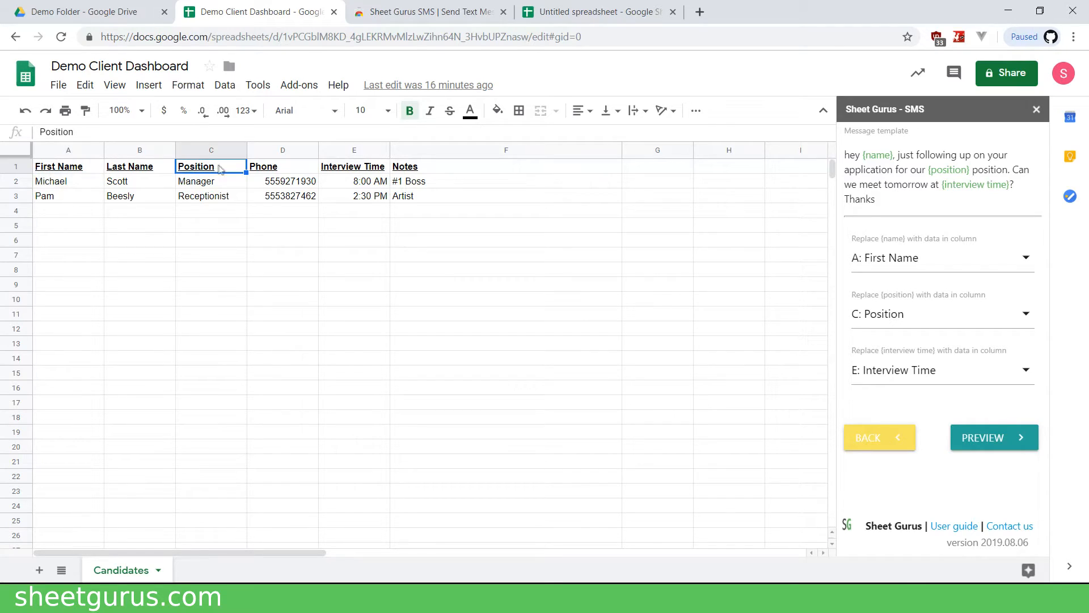
{"action": "mouse_move", "coordinate": [880, 311]}
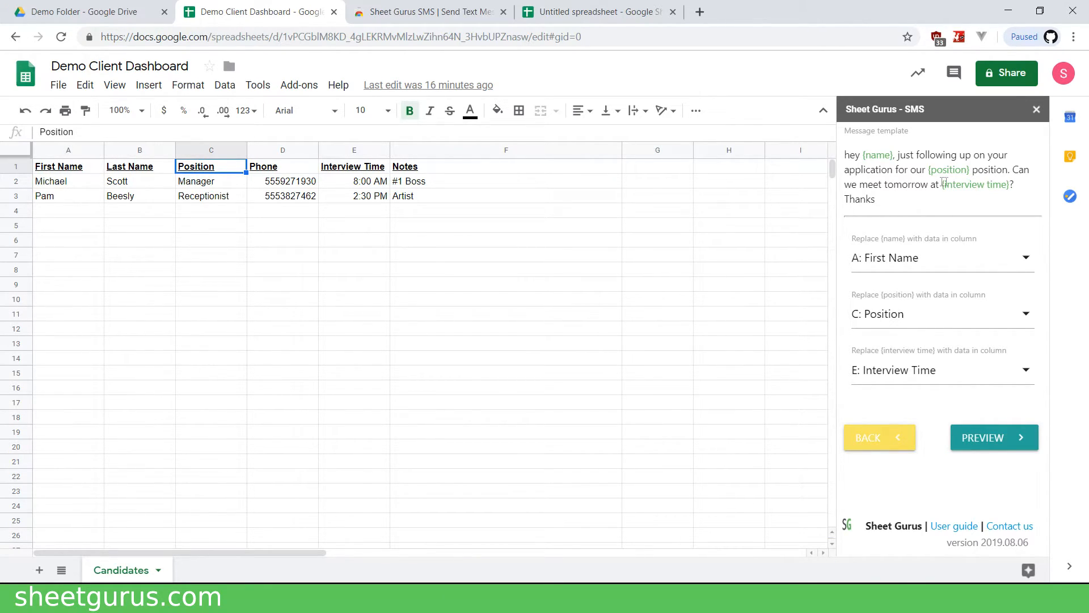
{"action": "mouse_move", "coordinate": [388, 180]}
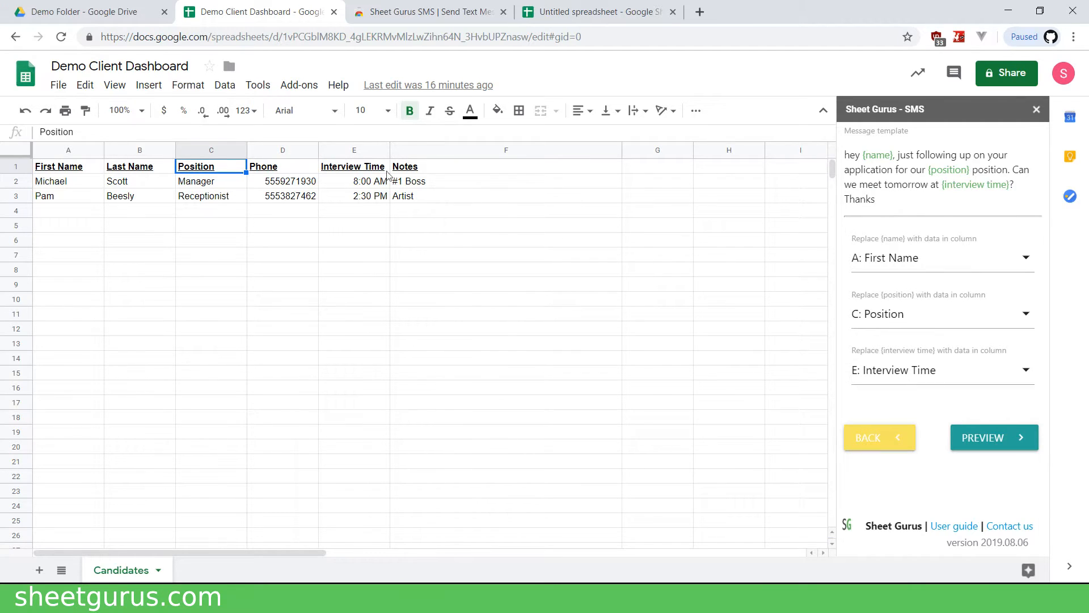
{"action": "left_click", "coordinate": [354, 149]}
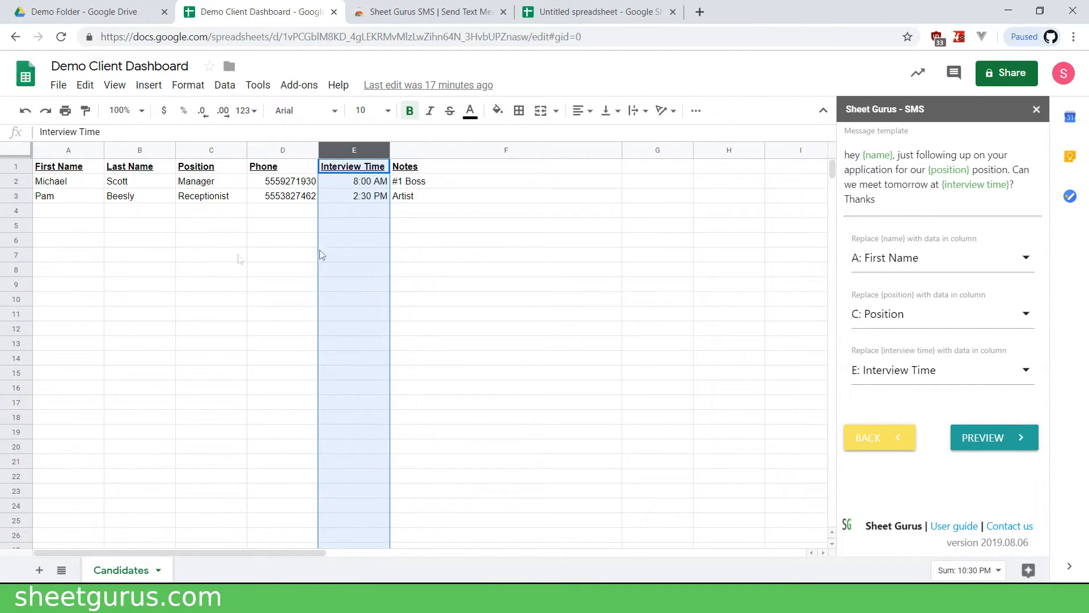
{"action": "left_click", "coordinate": [354, 195]}
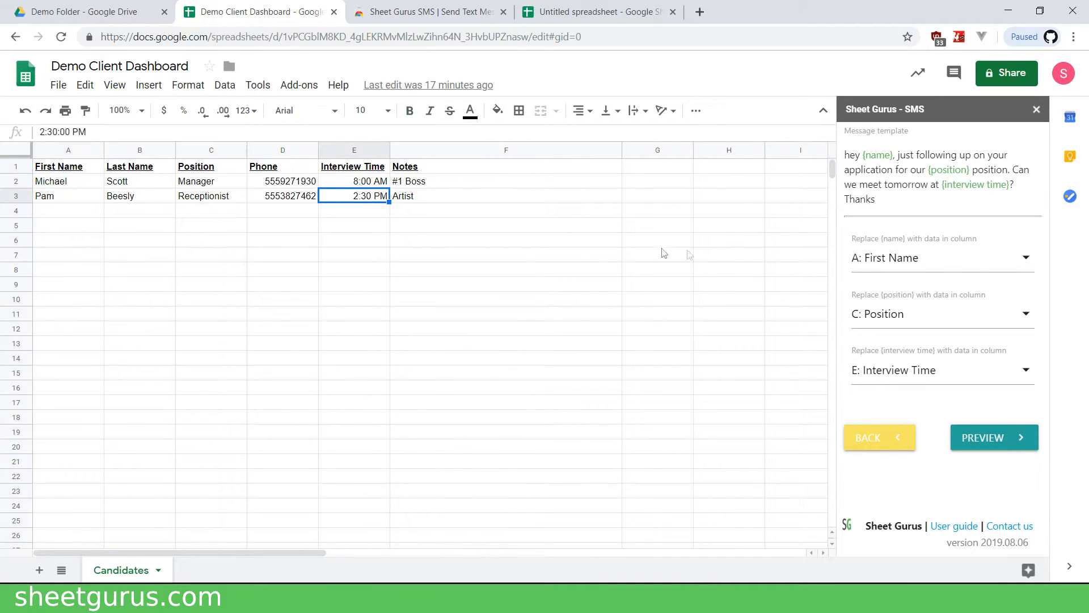
Edit {name} to {wwww} in the message and keep A: First Name for that placeholder.
{"action": "left_click", "coordinate": [942, 257]}
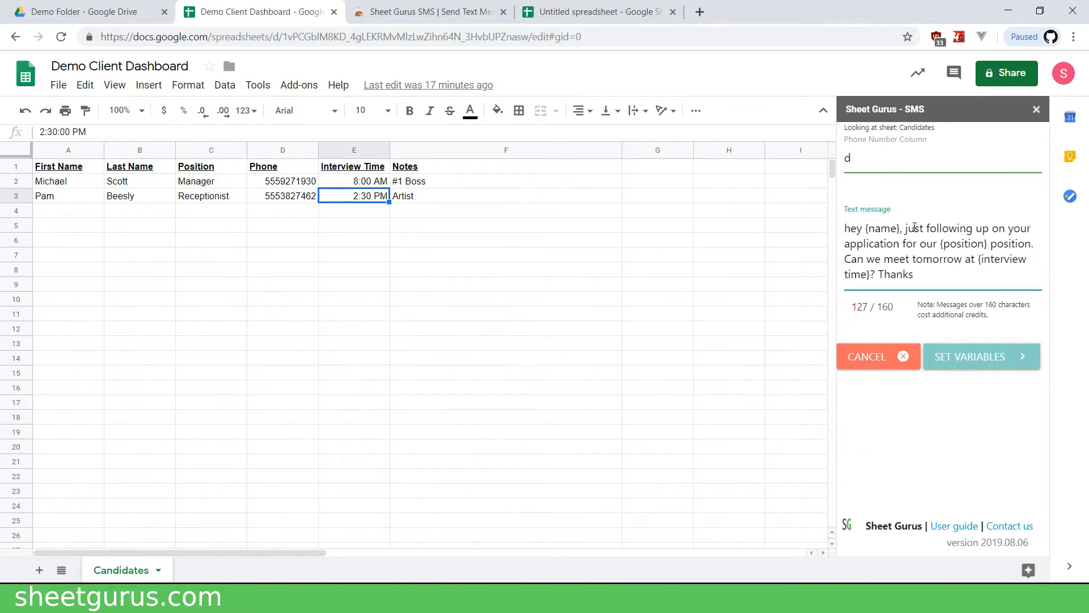
{"action": "type", "text": "w"}
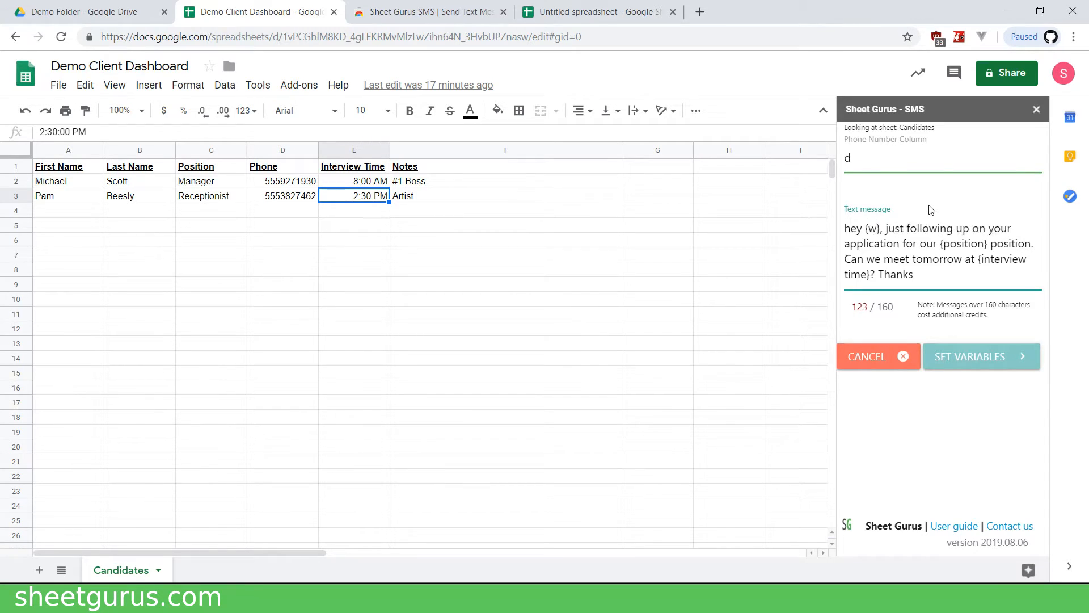
{"action": "type", "text": "wwww"}
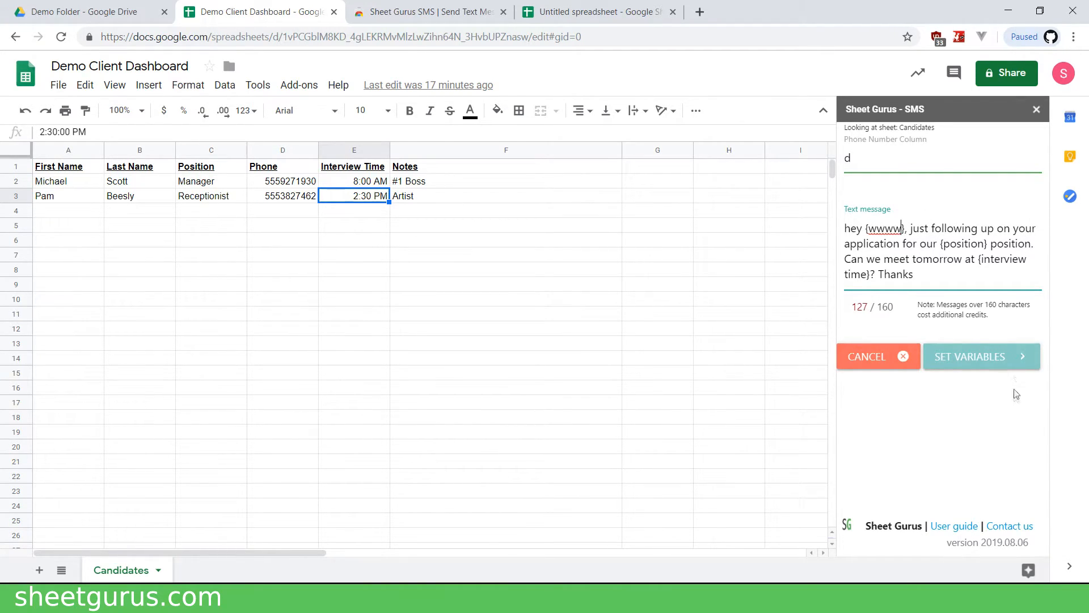
{"action": "left_click", "coordinate": [980, 356]}
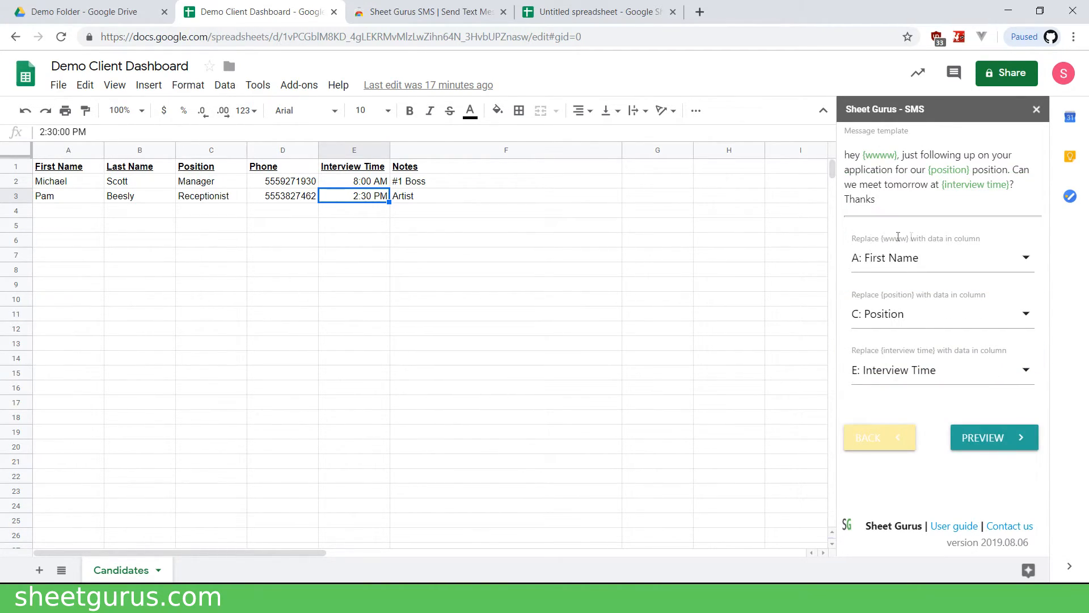
{"action": "left_click", "coordinate": [942, 257]}
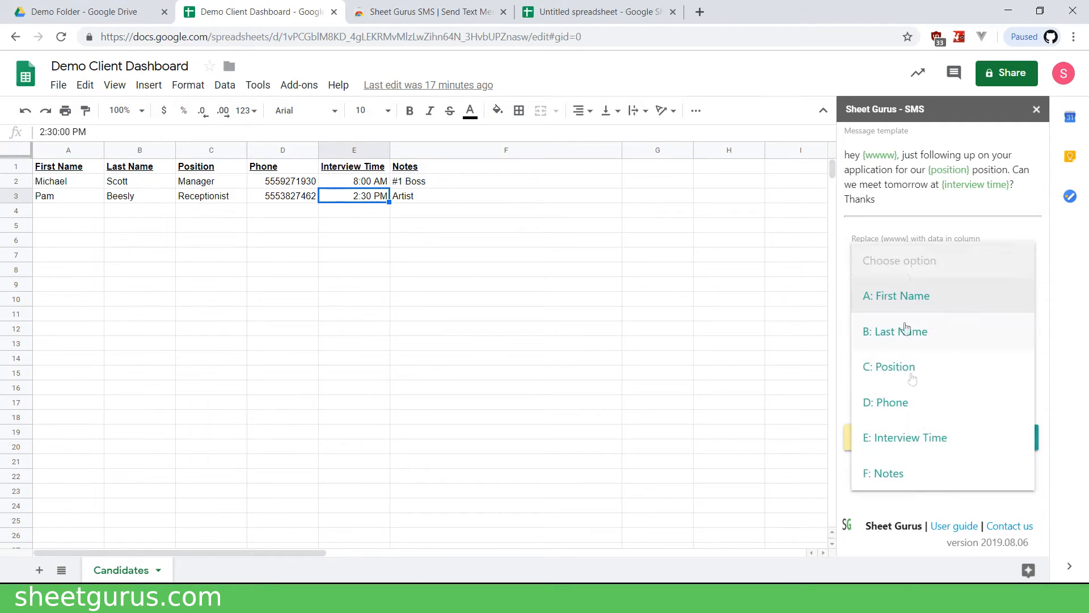
{"action": "left_click", "coordinate": [896, 295]}
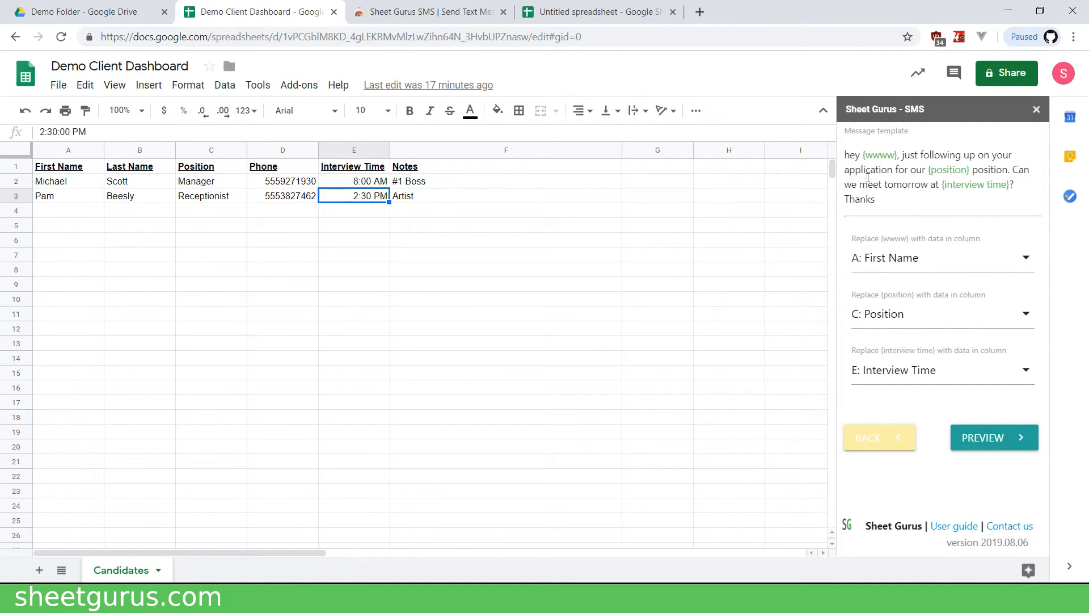
Preview Michael's message and accept the welcome gift, showing cost 2 of 50 credits.
{"action": "left_click", "coordinate": [994, 437]}
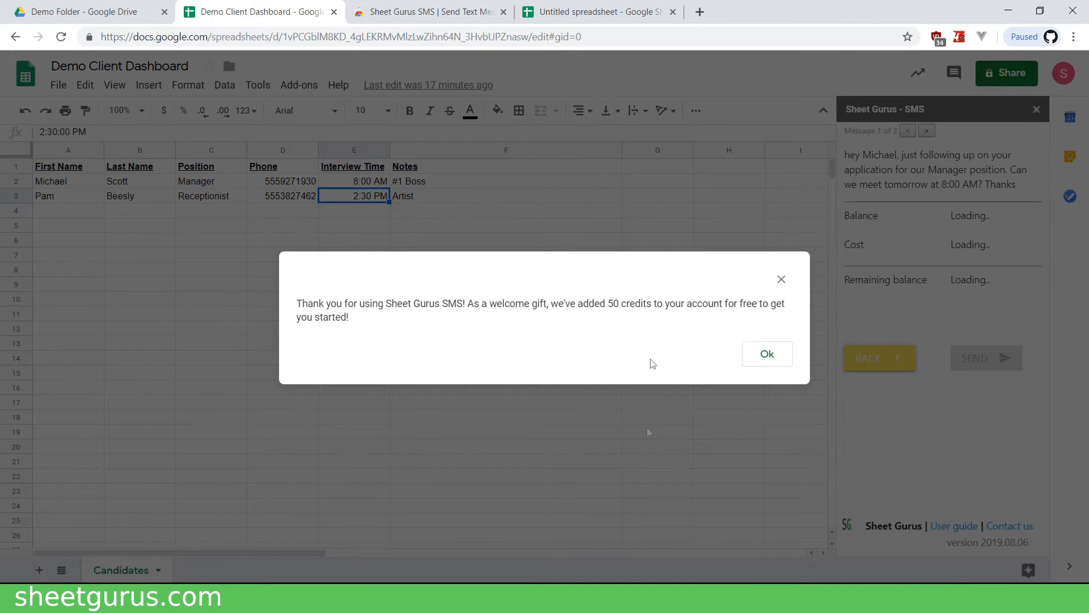
{"action": "mouse_move", "coordinate": [511, 307]}
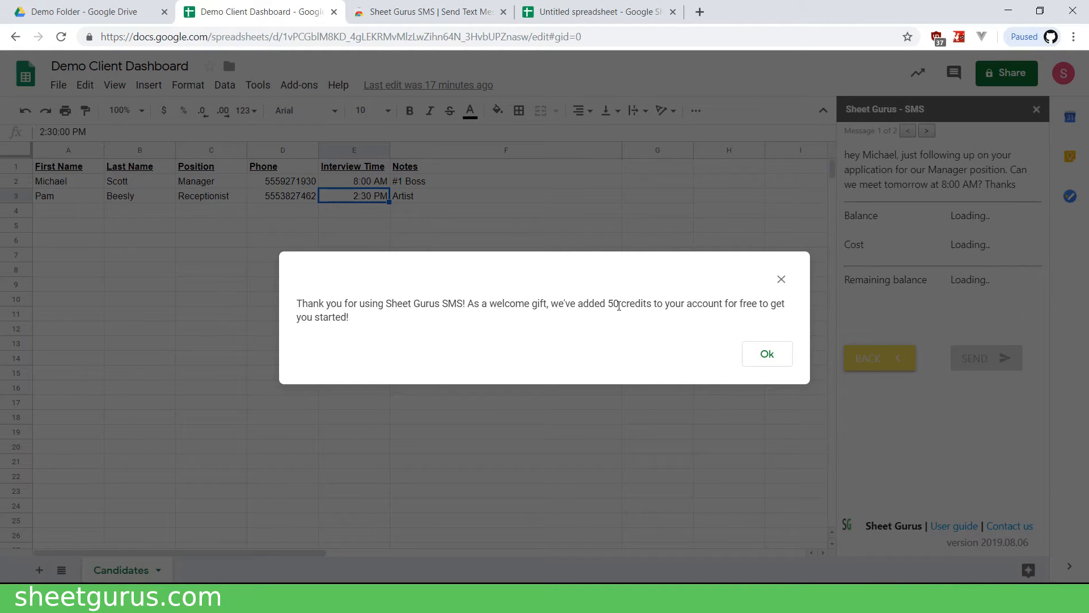
{"action": "left_click", "coordinate": [766, 354]}
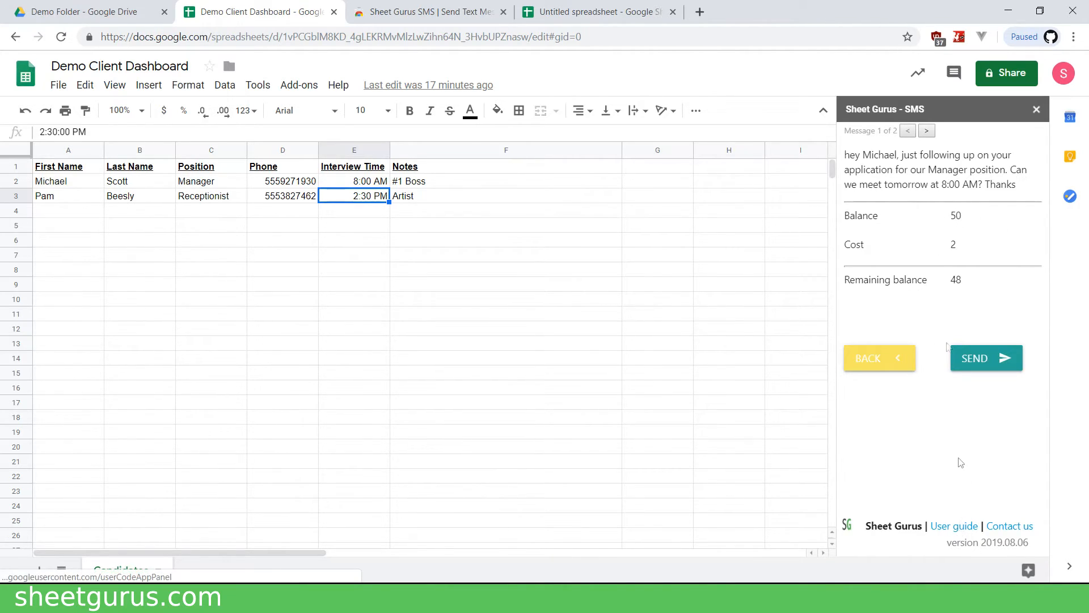
Deselect the interview time cell and advance to message 2 of 2, Pam's Receptionist preview at 2:30 PM.
{"action": "double_click", "coordinate": [955, 215]}
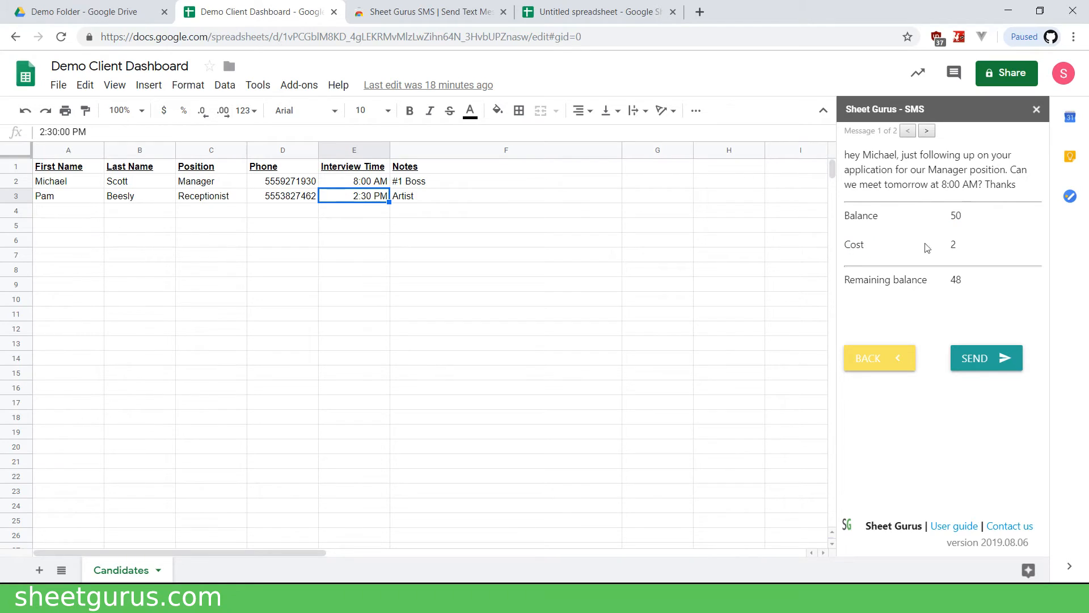
{"action": "left_click", "coordinate": [15, 195]}
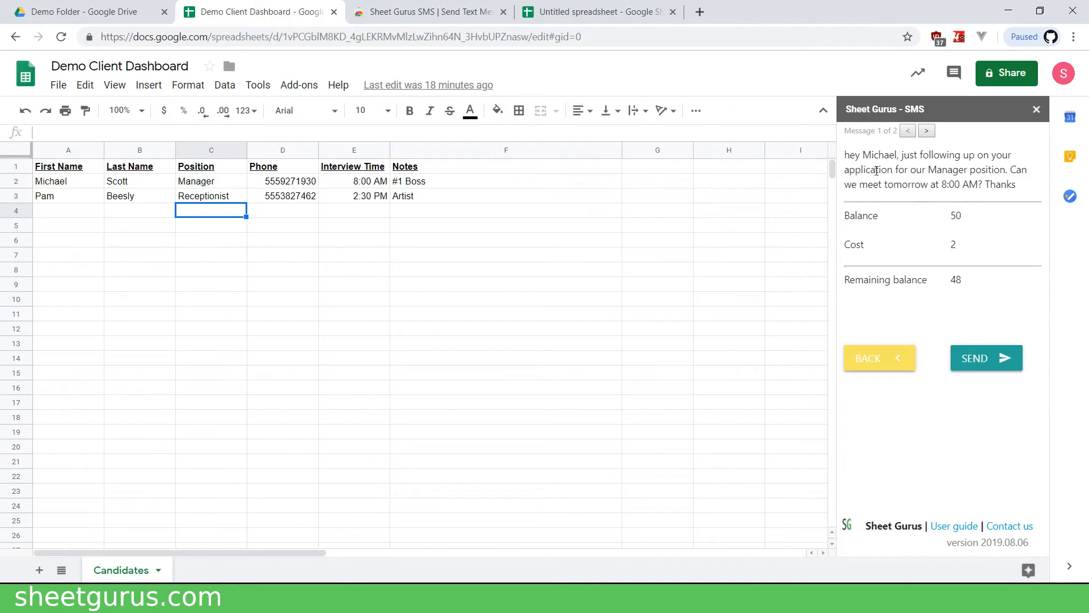
{"action": "mouse_move", "coordinate": [865, 155]}
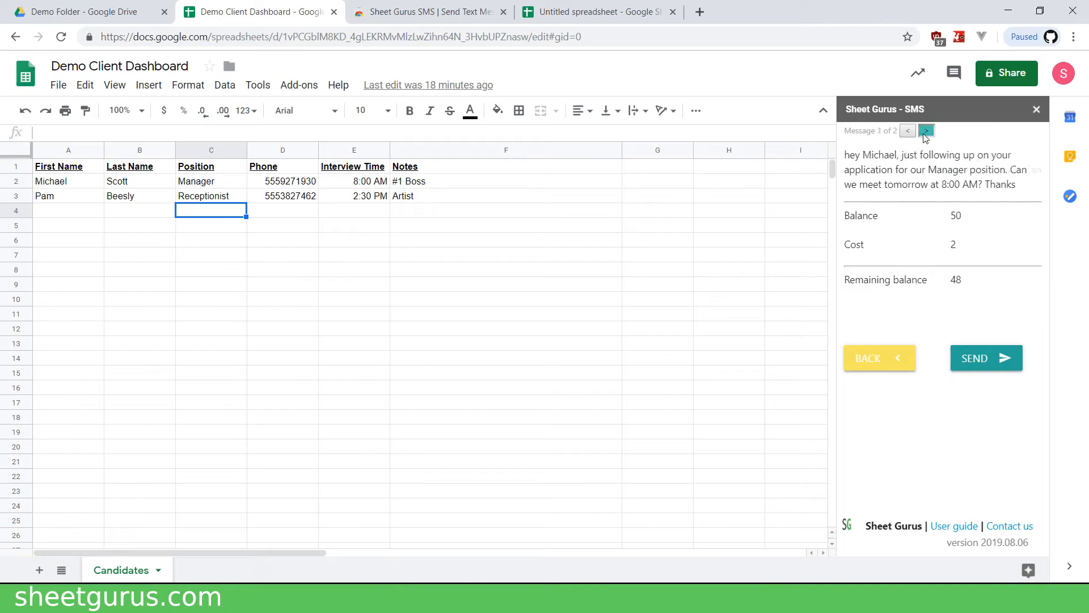
{"action": "left_click", "coordinate": [926, 131]}
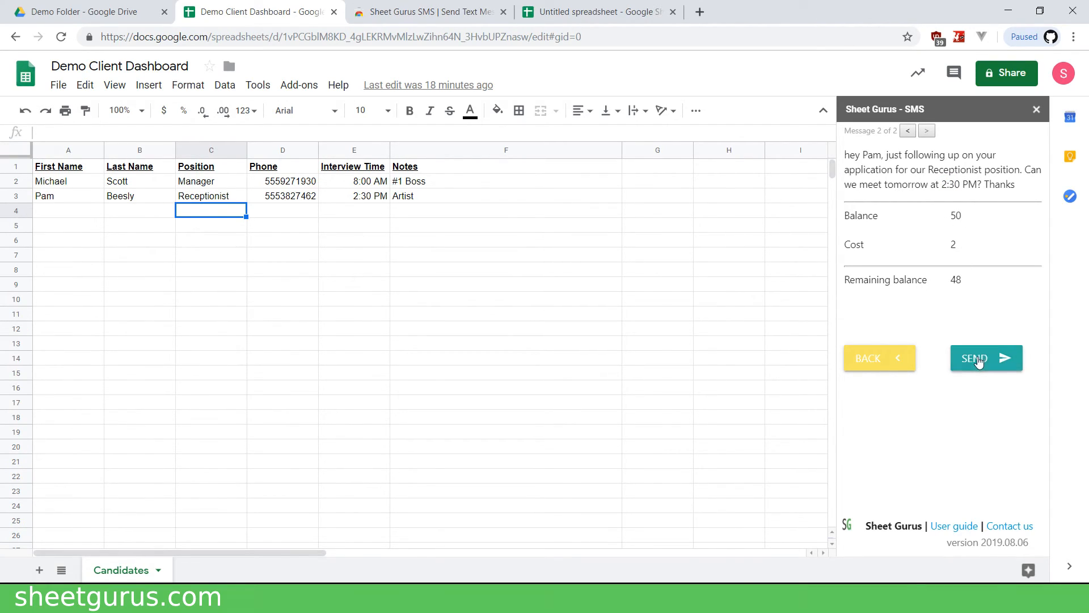
Send both texts and widen the Message column D in the new Gurus SMS Log sheet.
{"action": "left_click", "coordinate": [986, 358]}
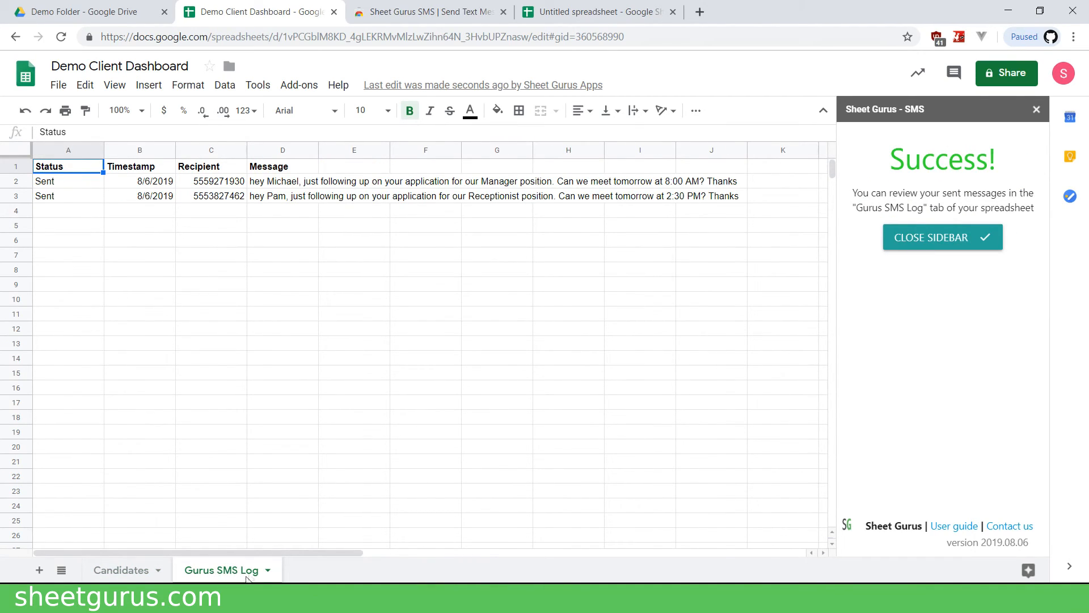
{"action": "mouse_move", "coordinate": [813, 209]}
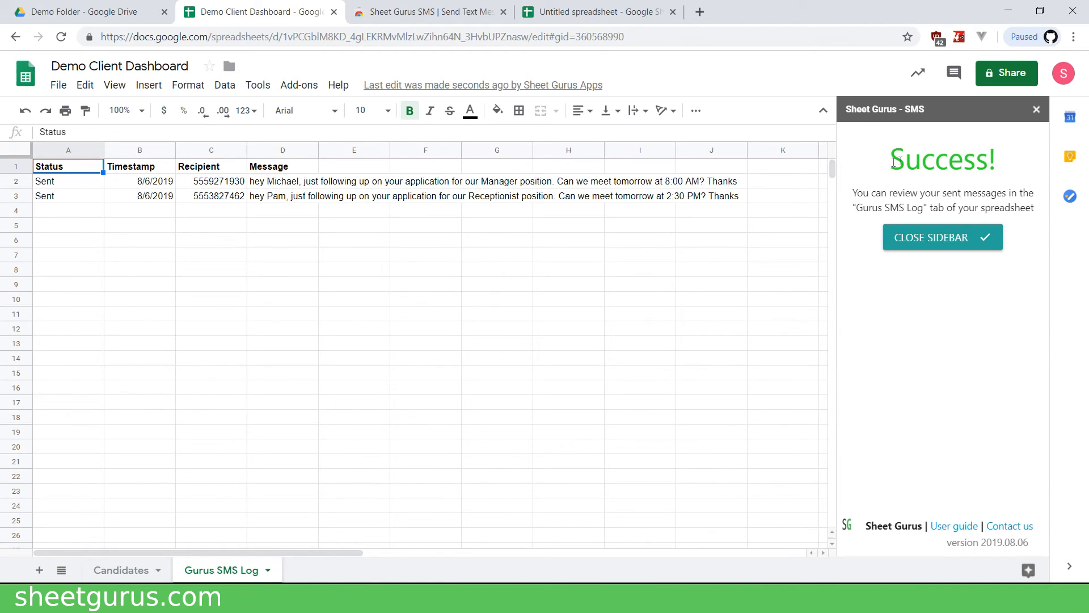
{"action": "mouse_move", "coordinate": [970, 186]}
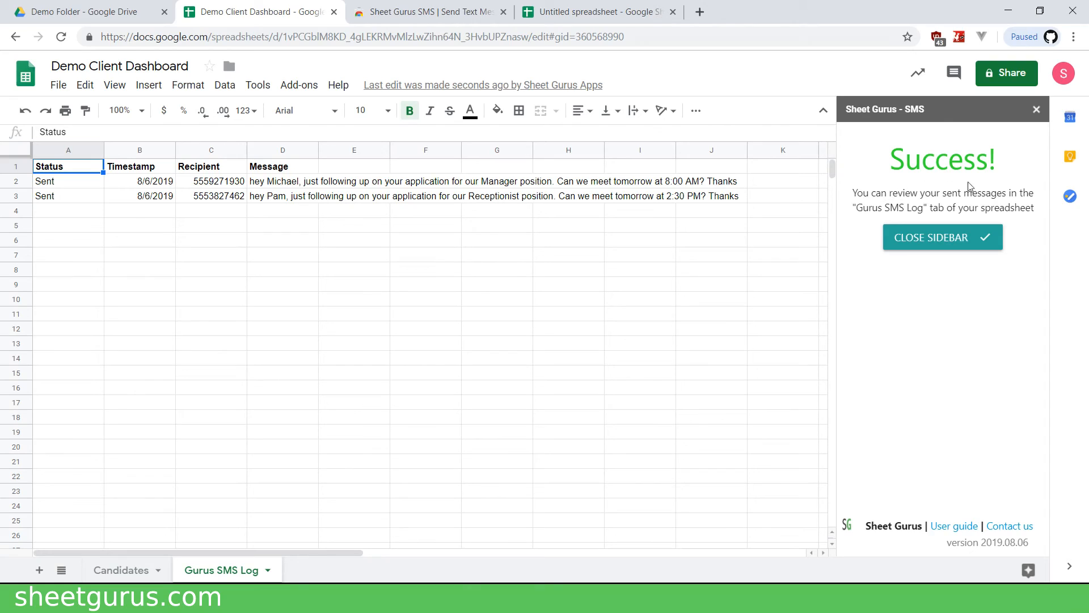
{"action": "double_click", "coordinate": [887, 206]}
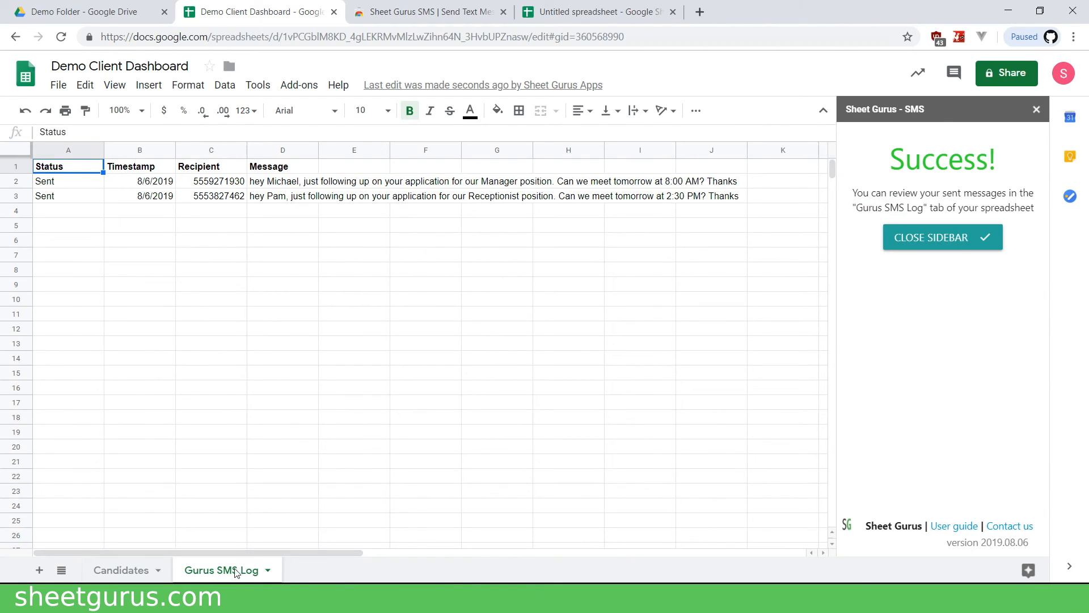
{"action": "left_click", "coordinate": [639, 149]}
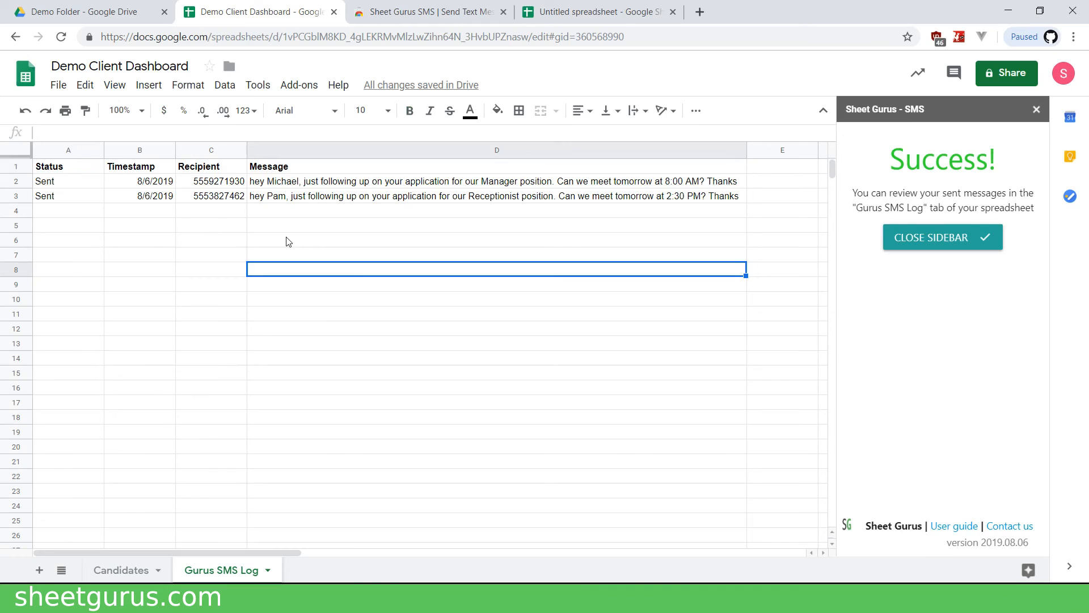
Inspect the first log entry's timestamp, phone number and full message in cells B2, C2 and D2.
{"action": "left_click", "coordinate": [68, 181]}
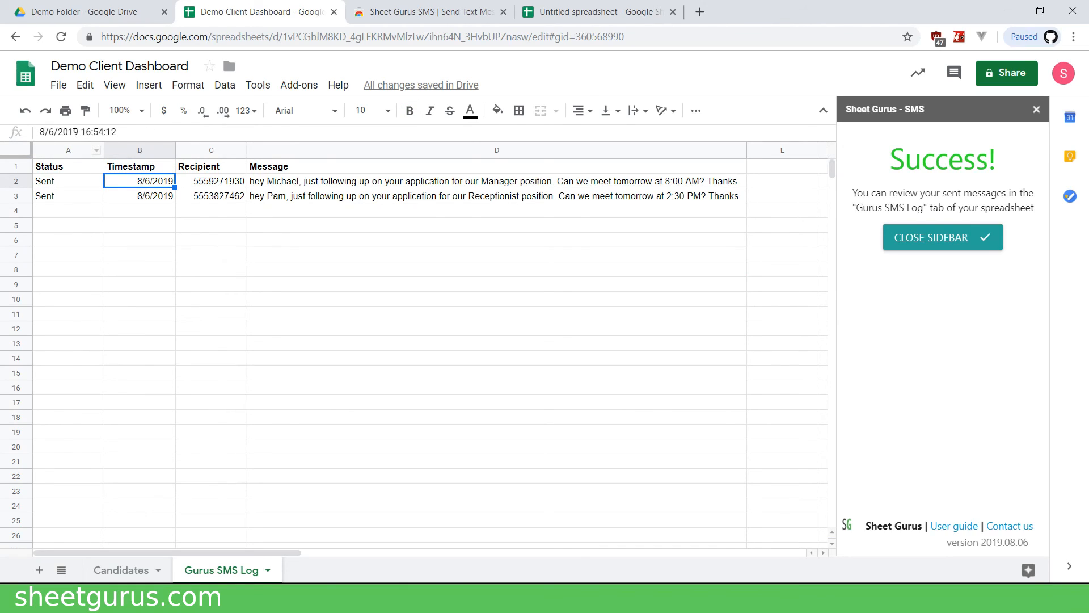
{"action": "left_click", "coordinate": [211, 181]}
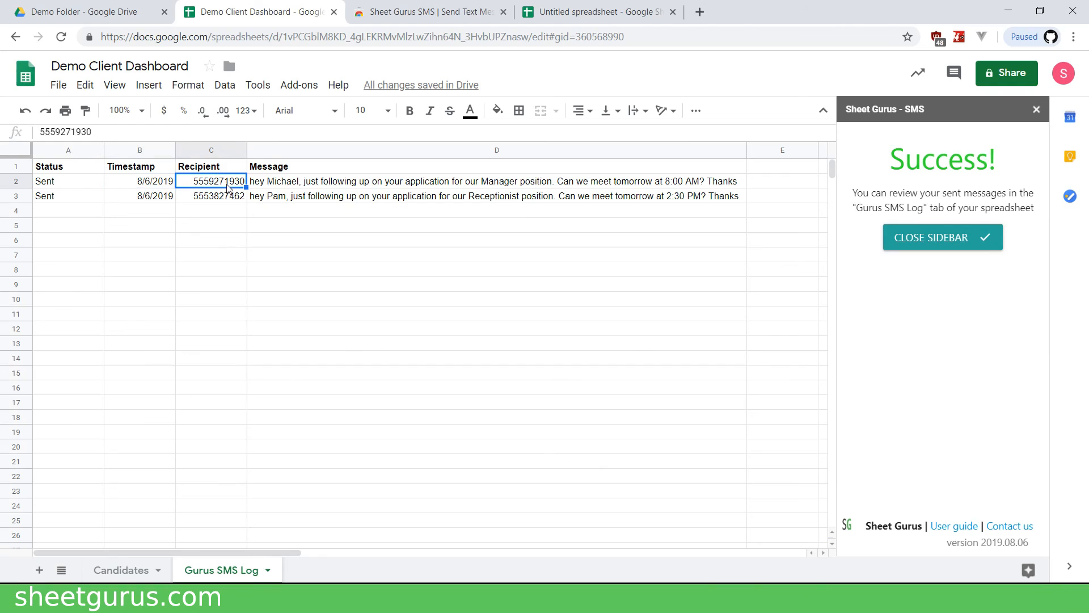
{"action": "mouse_move", "coordinate": [367, 252]}
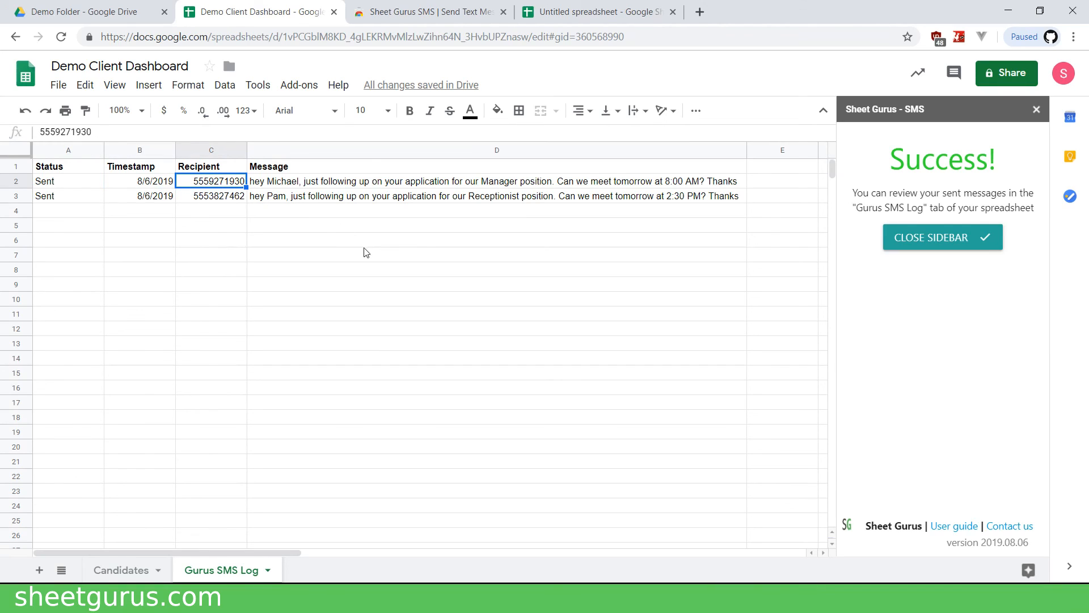
{"action": "left_click", "coordinate": [496, 180]}
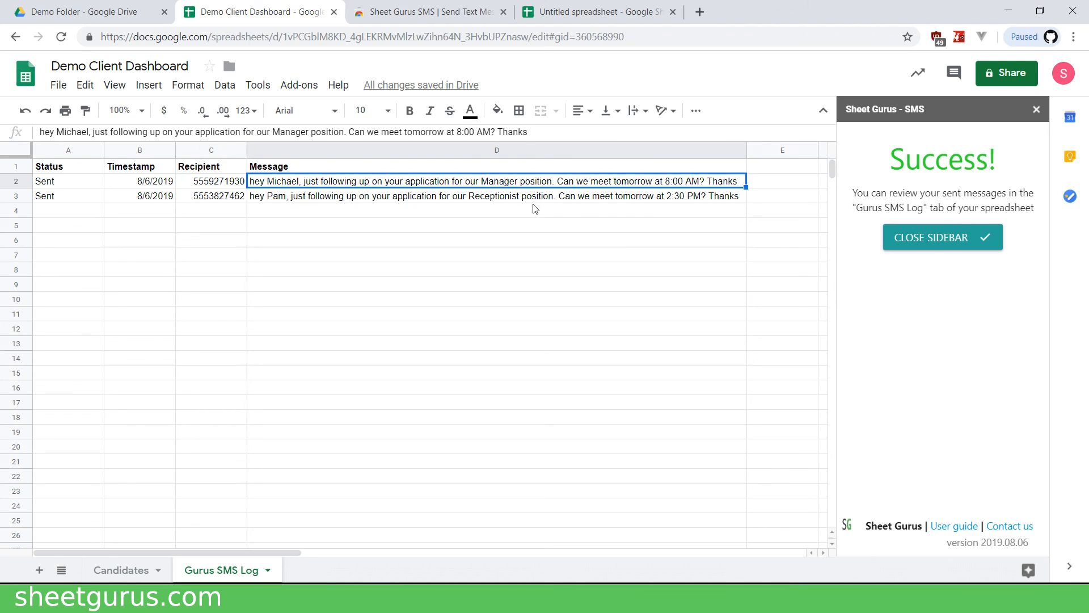
{"action": "left_click", "coordinate": [496, 210]}
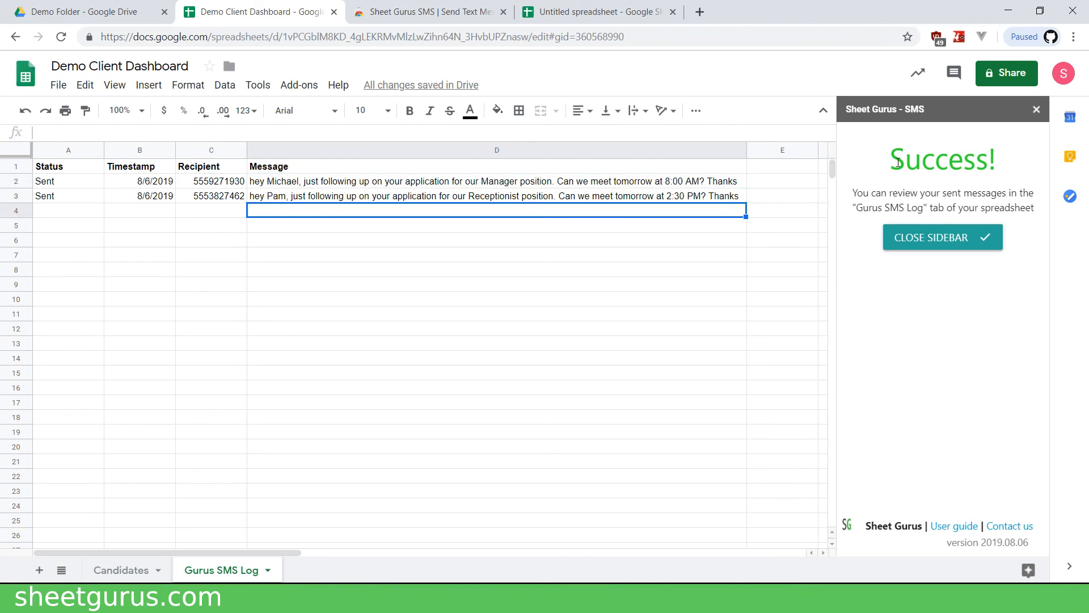
Close the Sheet Gurus SMS sidebar and switch back to the Candidates sheet.
{"action": "left_click", "coordinate": [941, 237]}
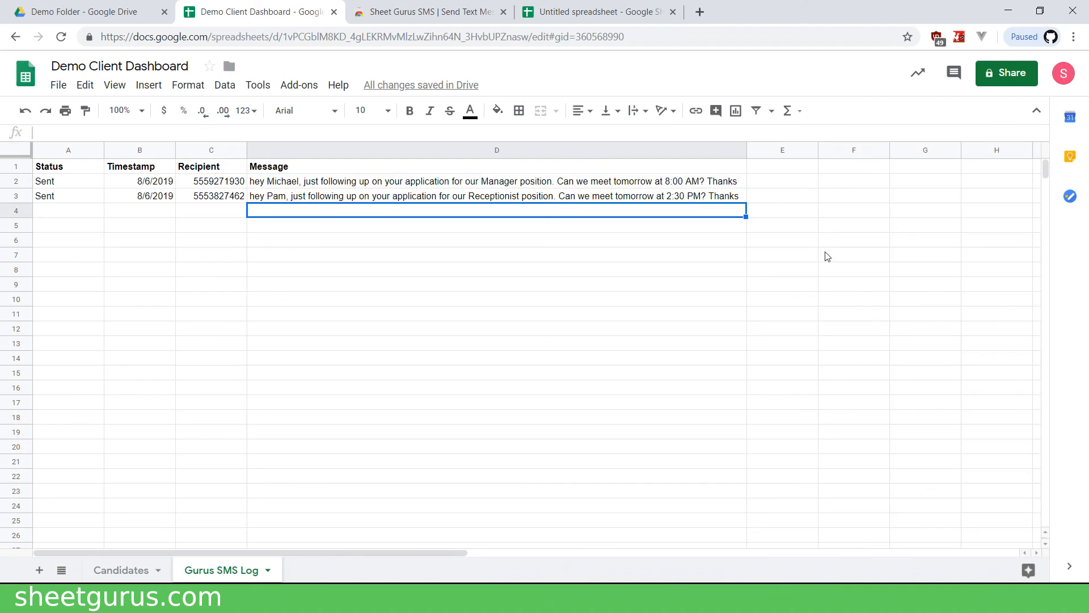
{"action": "left_click", "coordinate": [122, 570]}
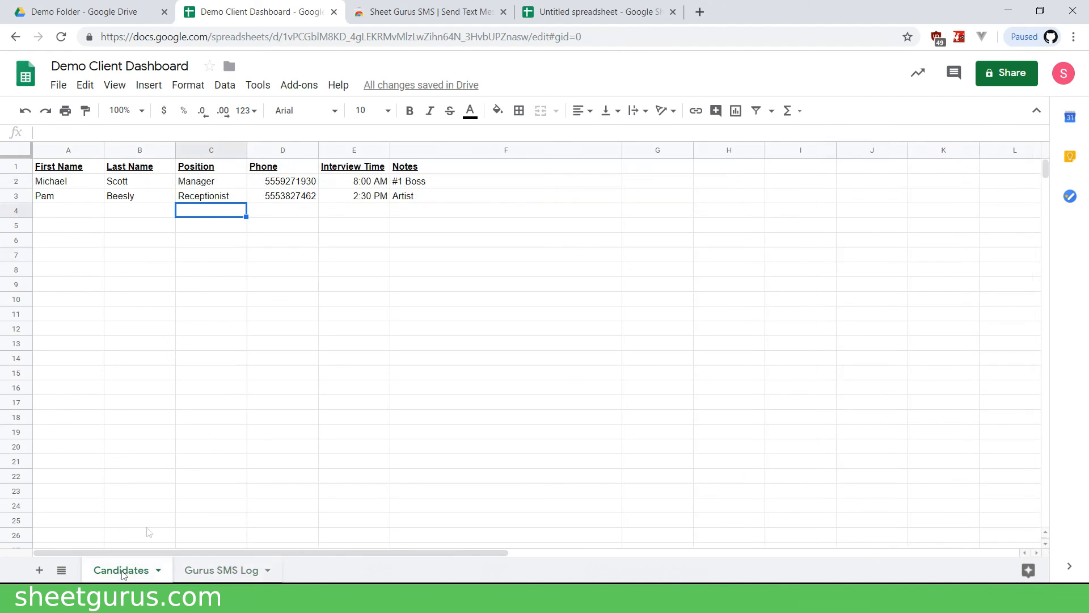
{"action": "mouse_move", "coordinate": [388, 223]}
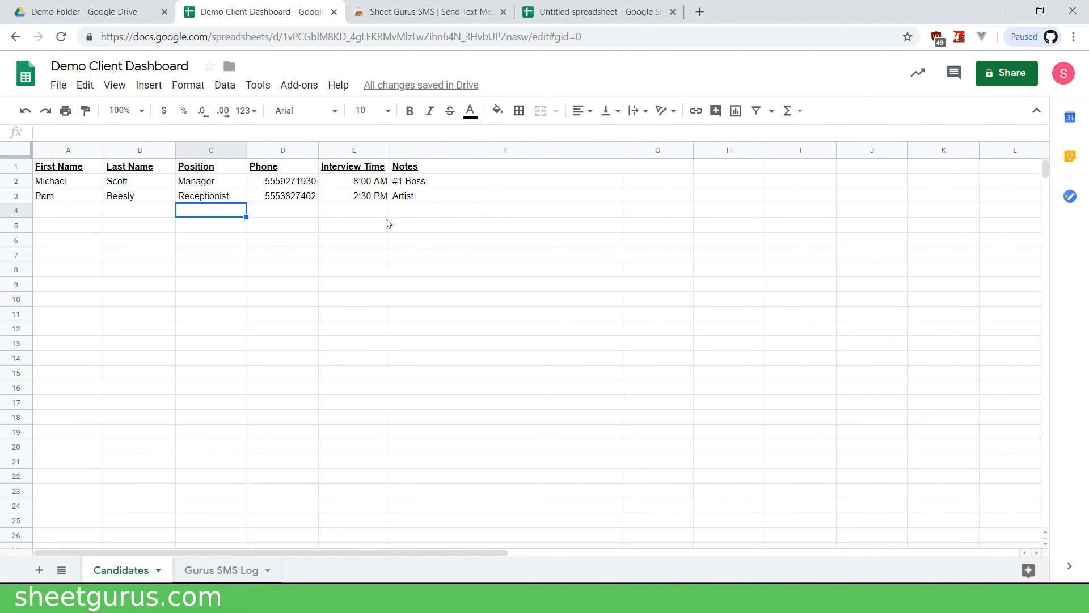